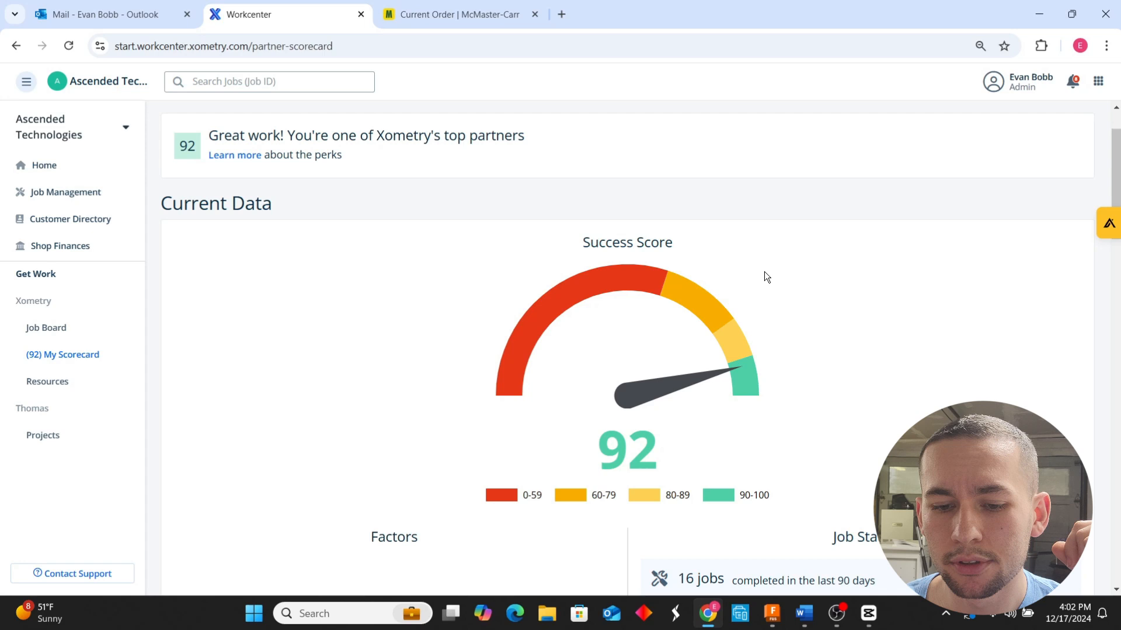
Step: Scroll through Finishing Capabilities, reviewing Black Oxide and the four checked heat-treatment finishes
scroll(down, 3)
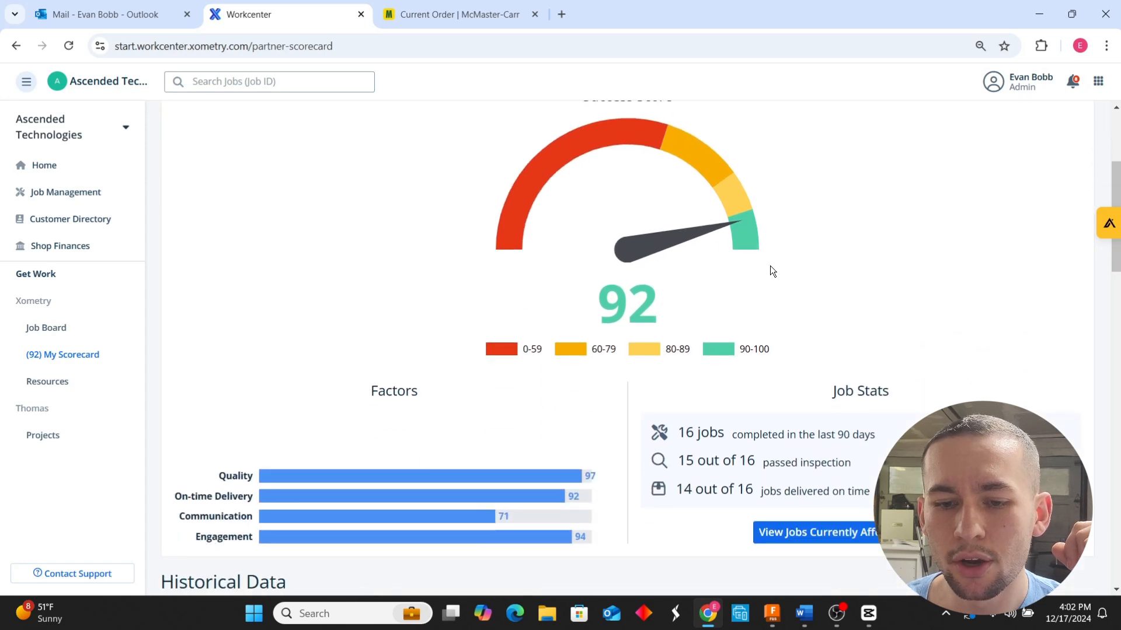
scroll(down, 3)
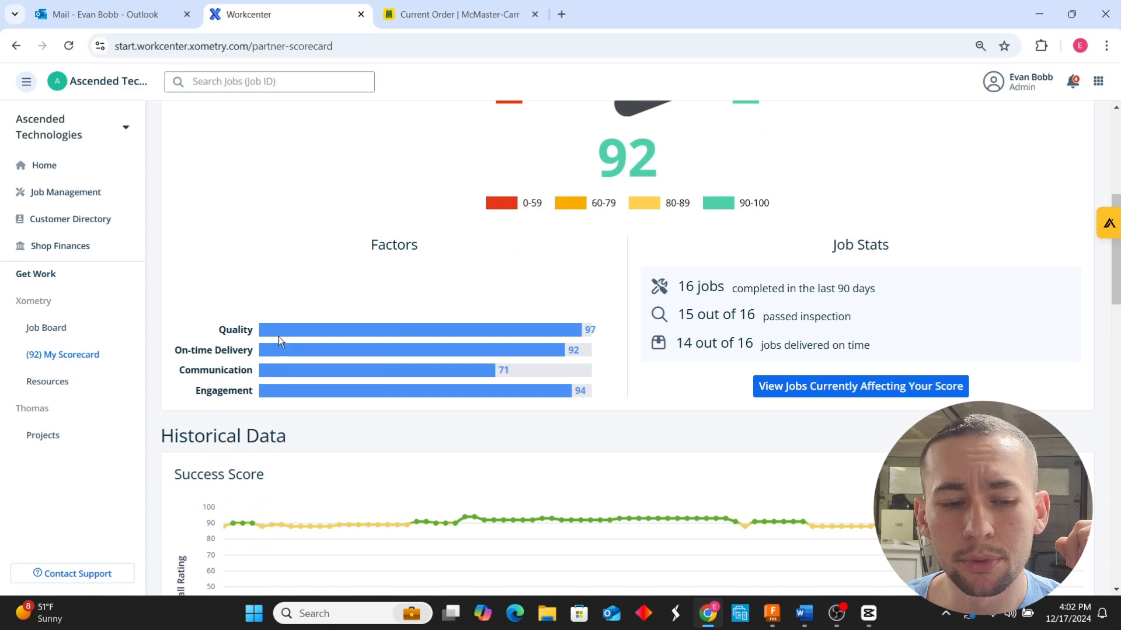
mouse_move(213, 338)
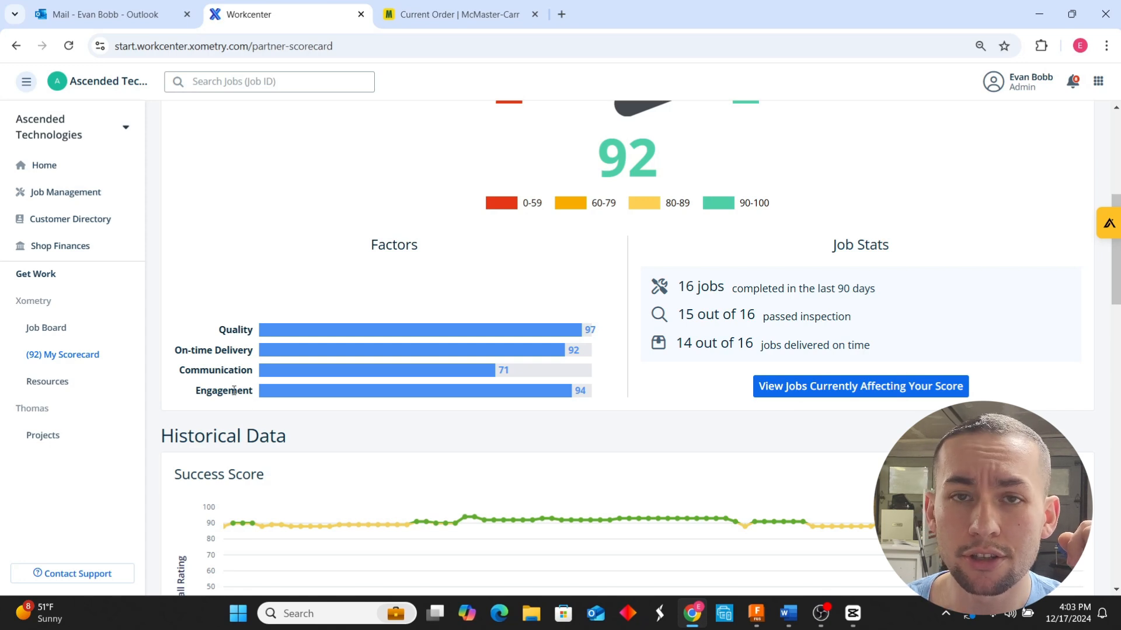
mouse_move(230, 363)
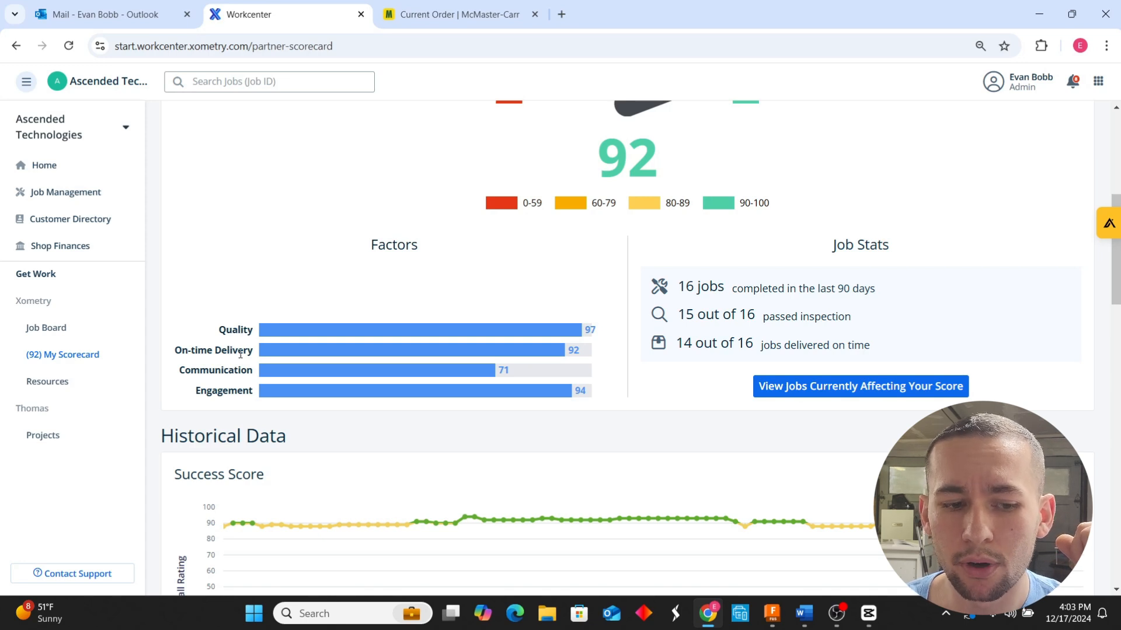
mouse_move(468, 286)
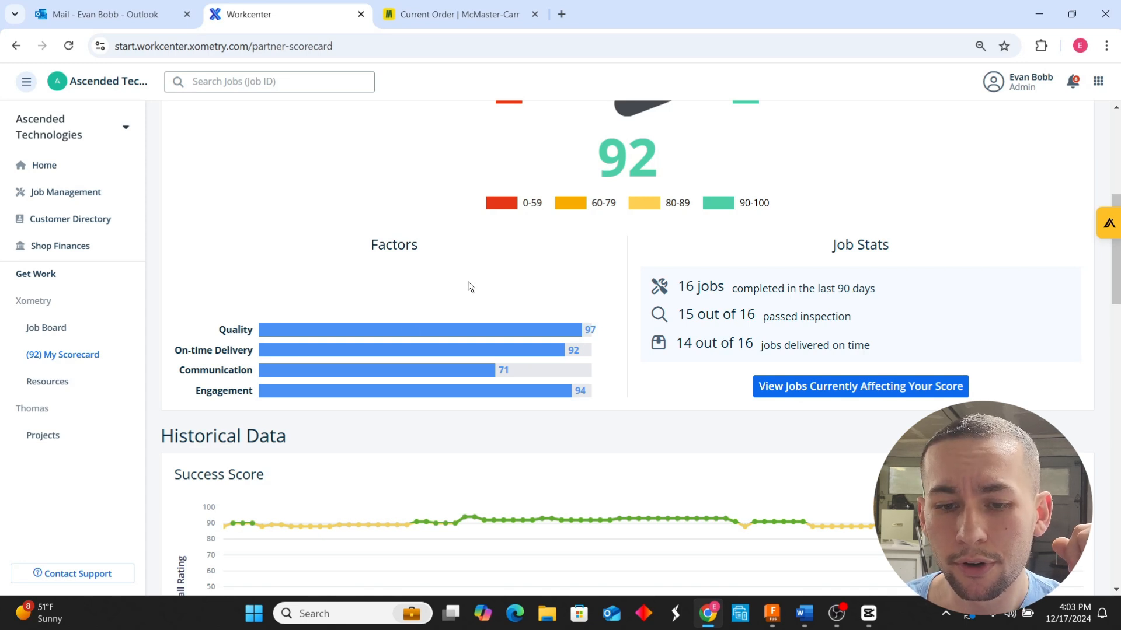
scroll(down, 3)
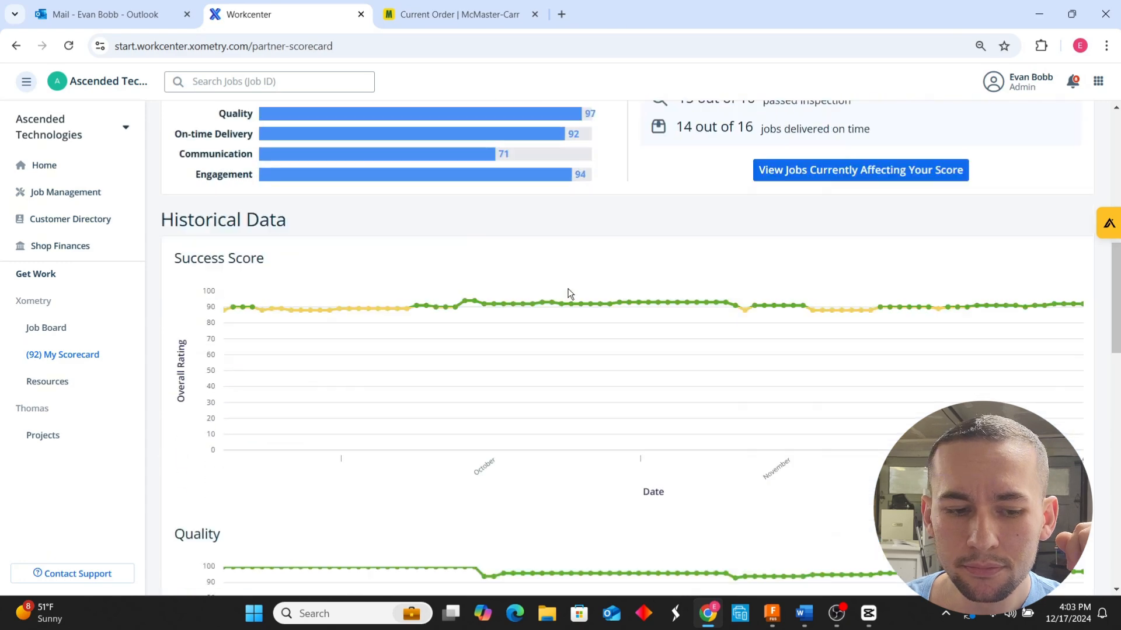
scroll(down, 3)
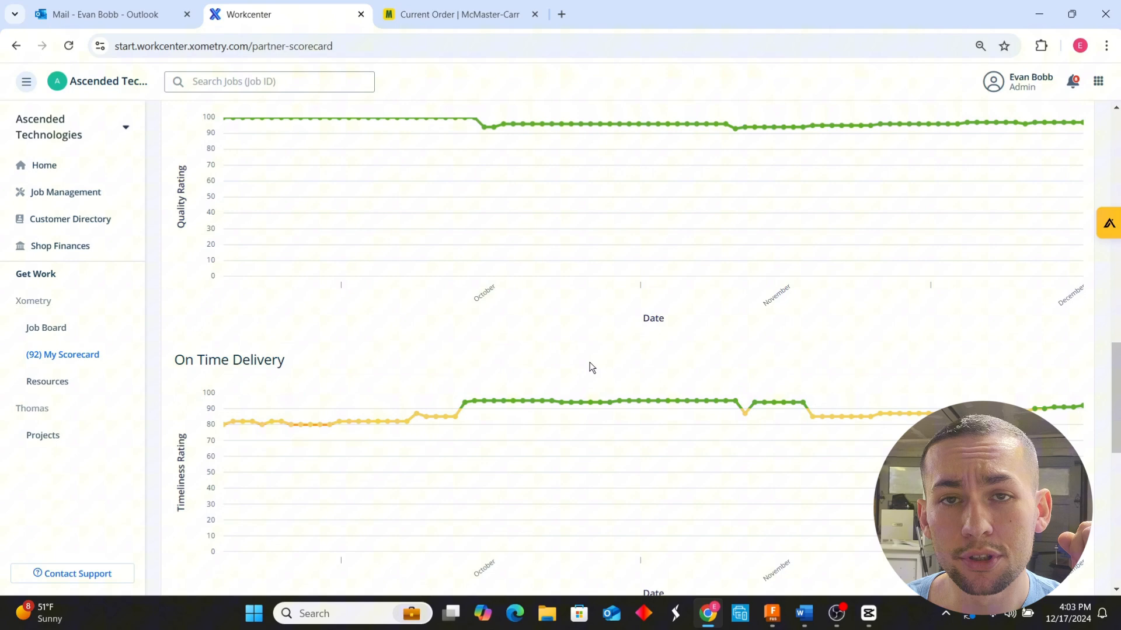
scroll(up, 3)
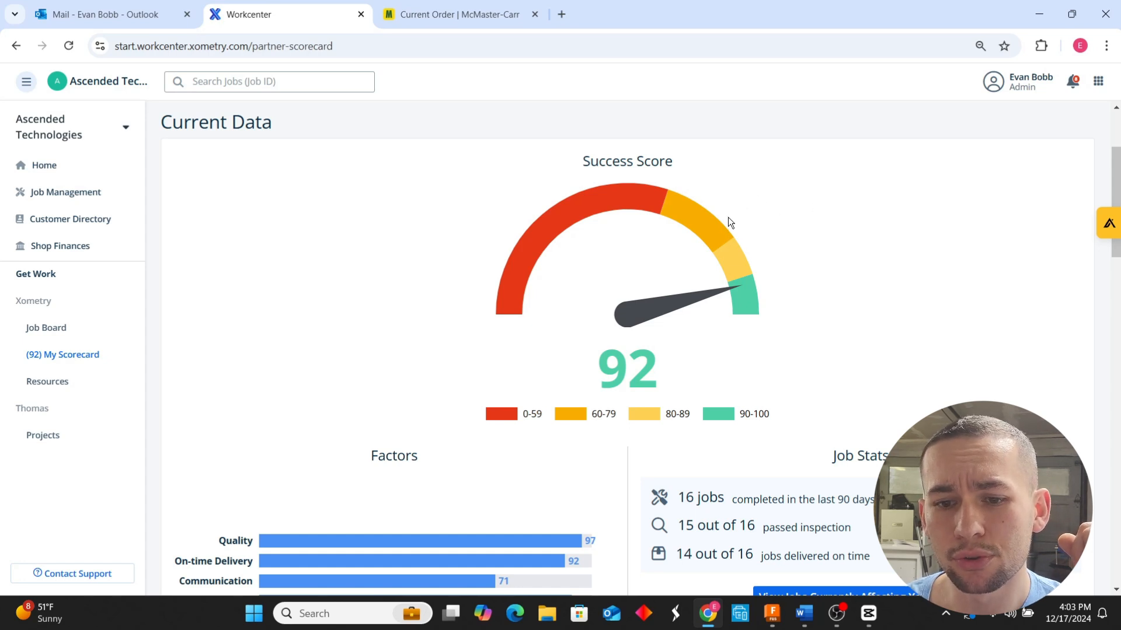
mouse_move(816, 236)
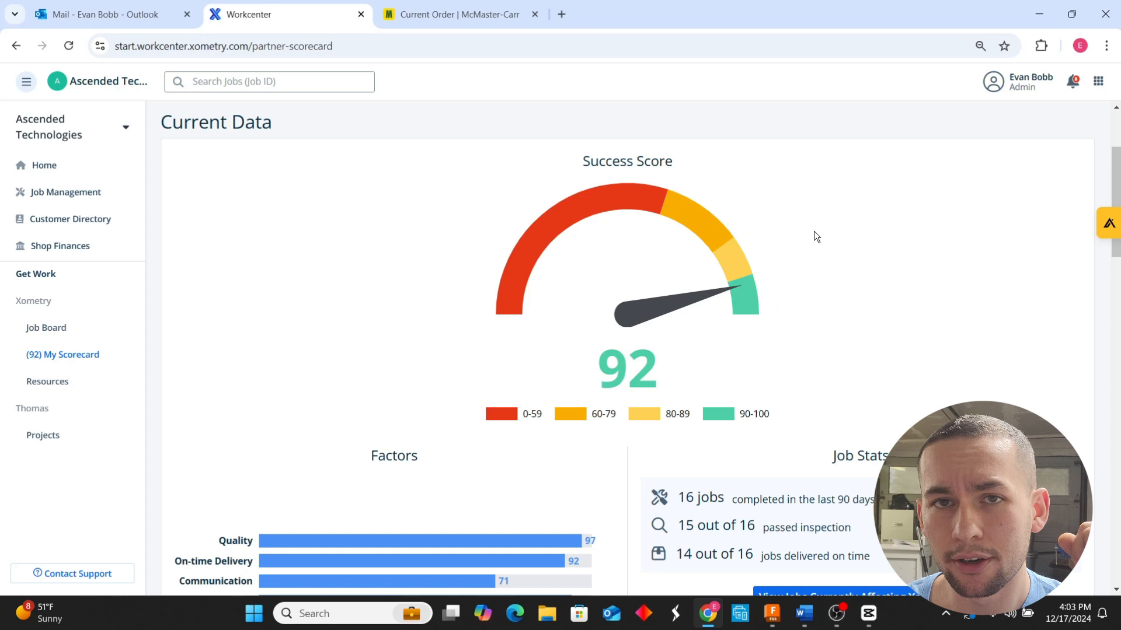
scroll(down, 3)
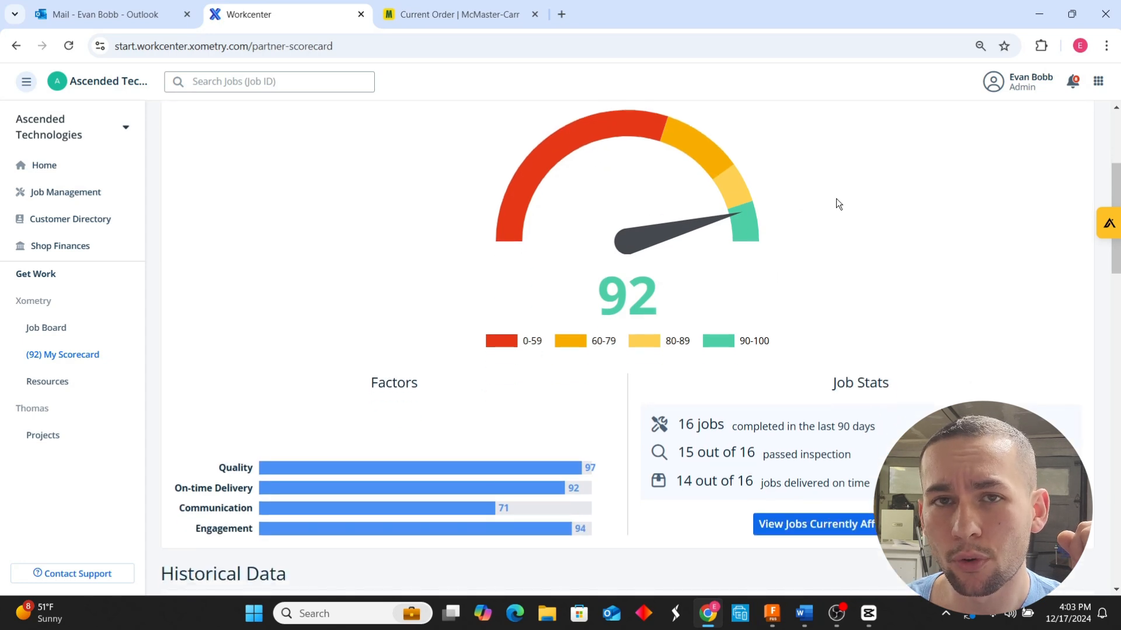
mouse_move(783, 238)
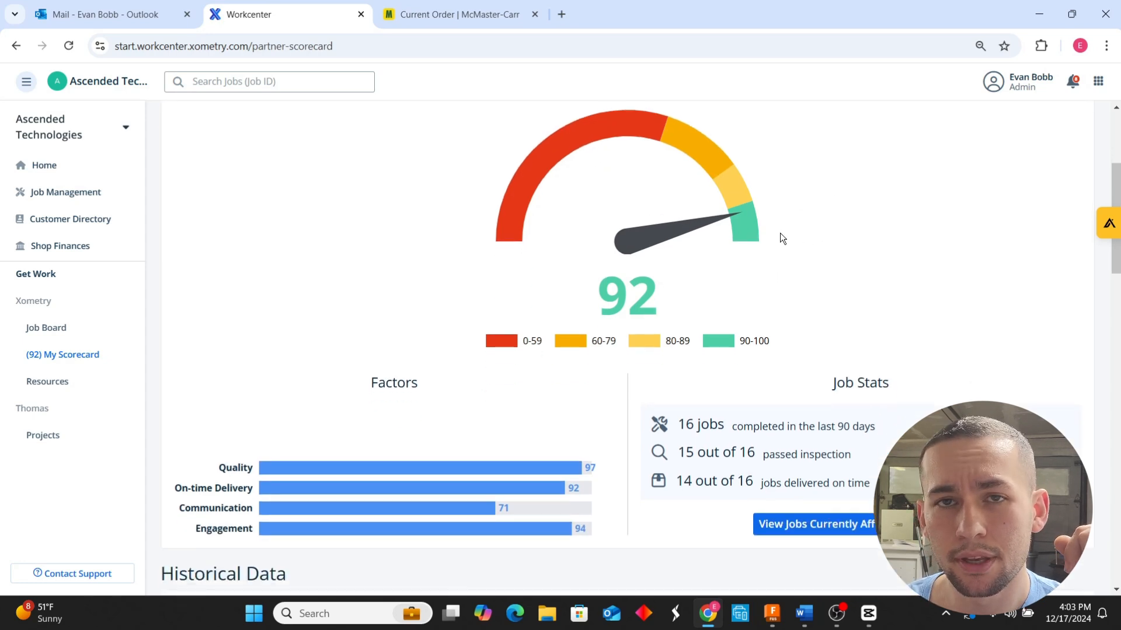
mouse_move(802, 183)
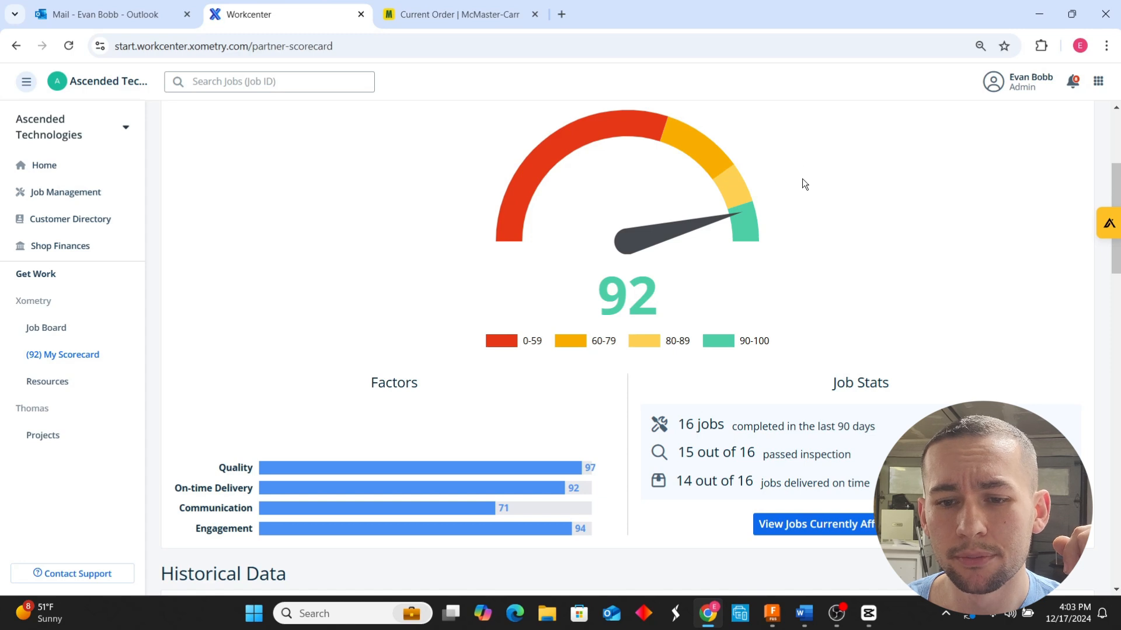
mouse_move(174, 547)
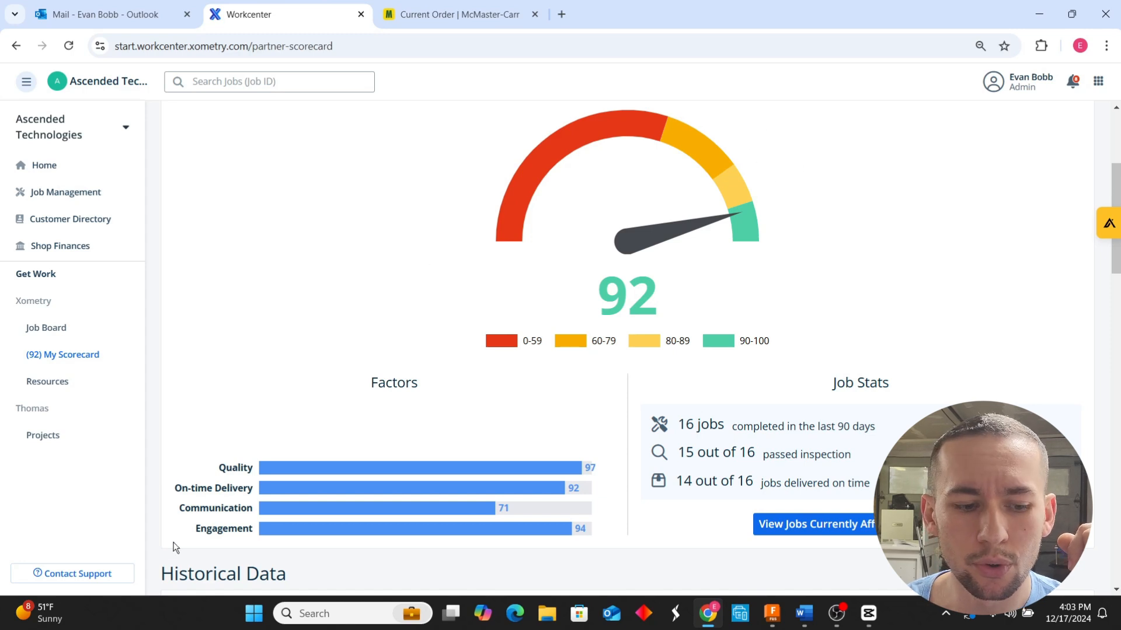
mouse_move(431, 263)
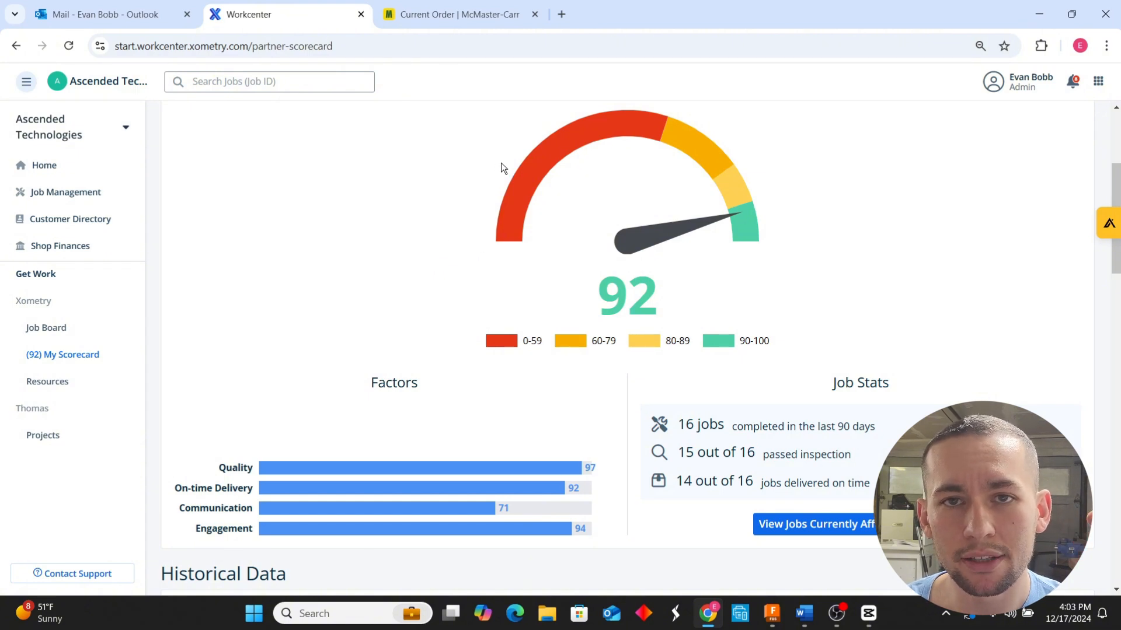
mouse_move(509, 171)
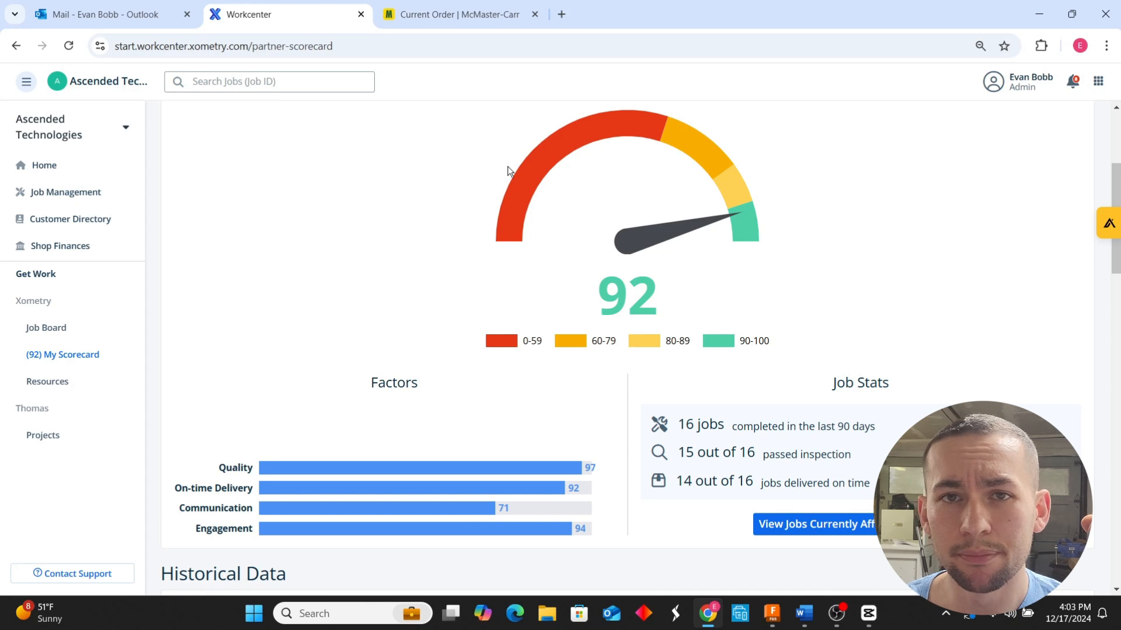
mouse_move(836, 139)
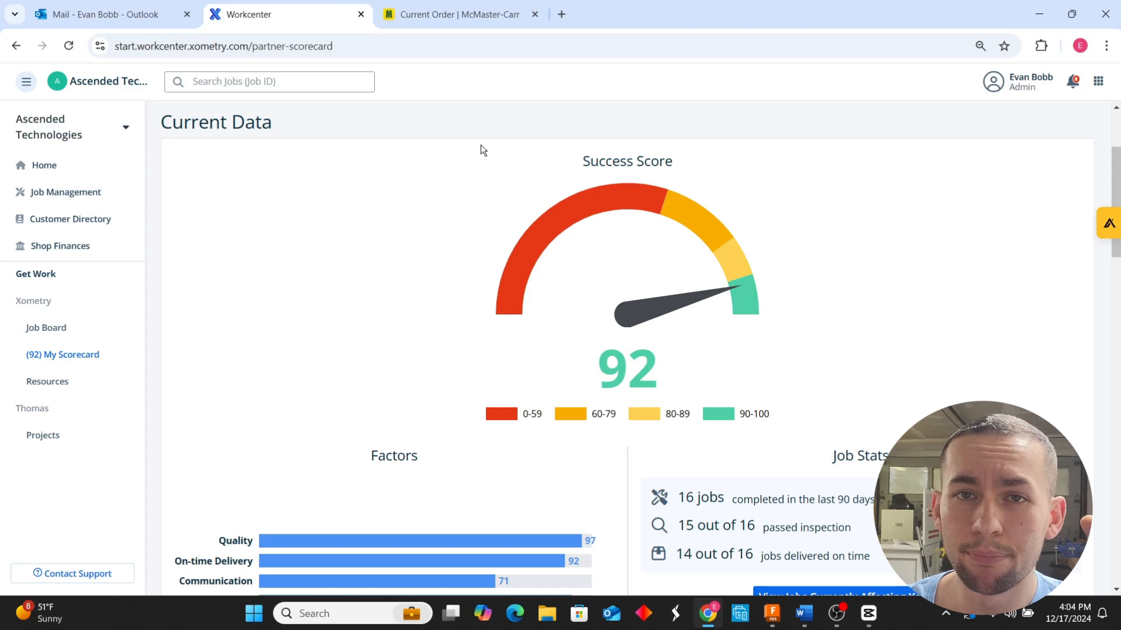
mouse_move(783, 170)
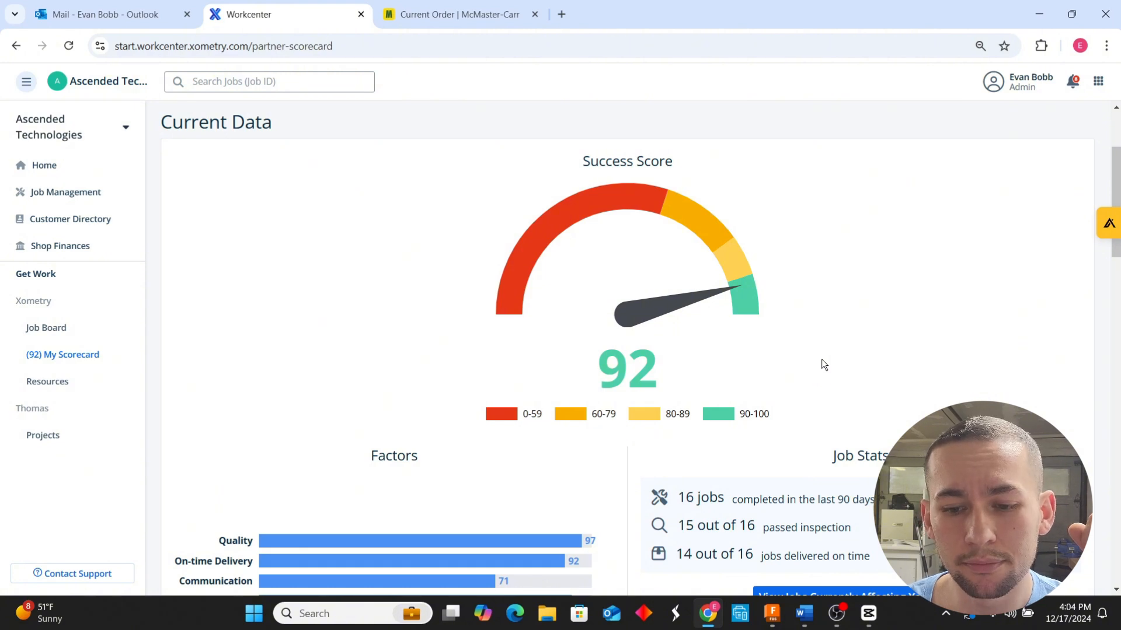
mouse_move(812, 375)
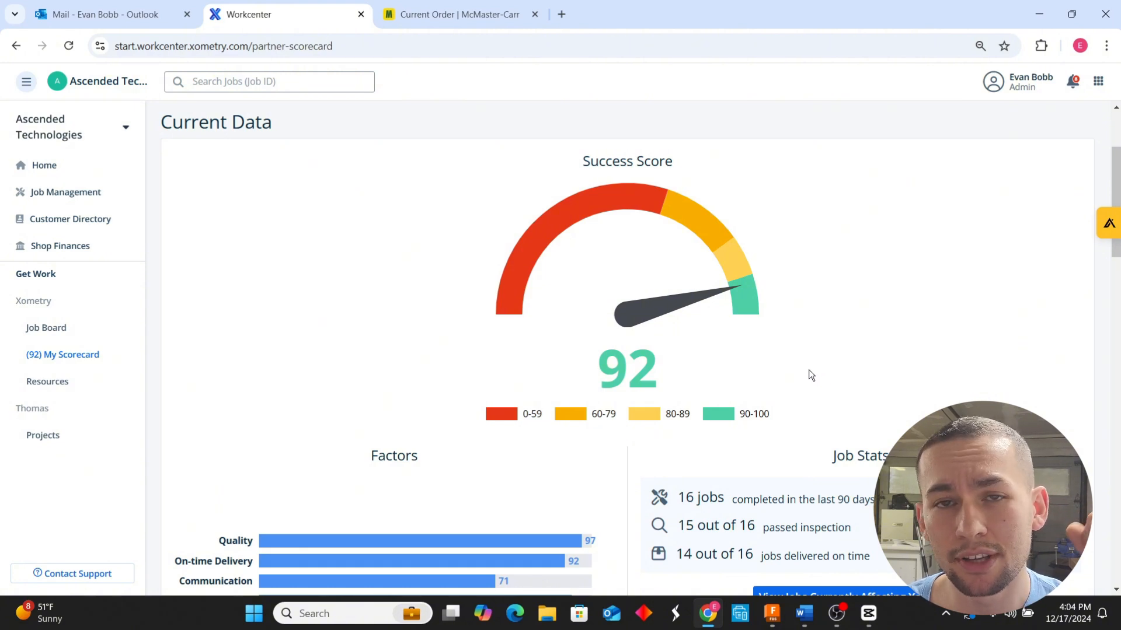
mouse_move(763, 343)
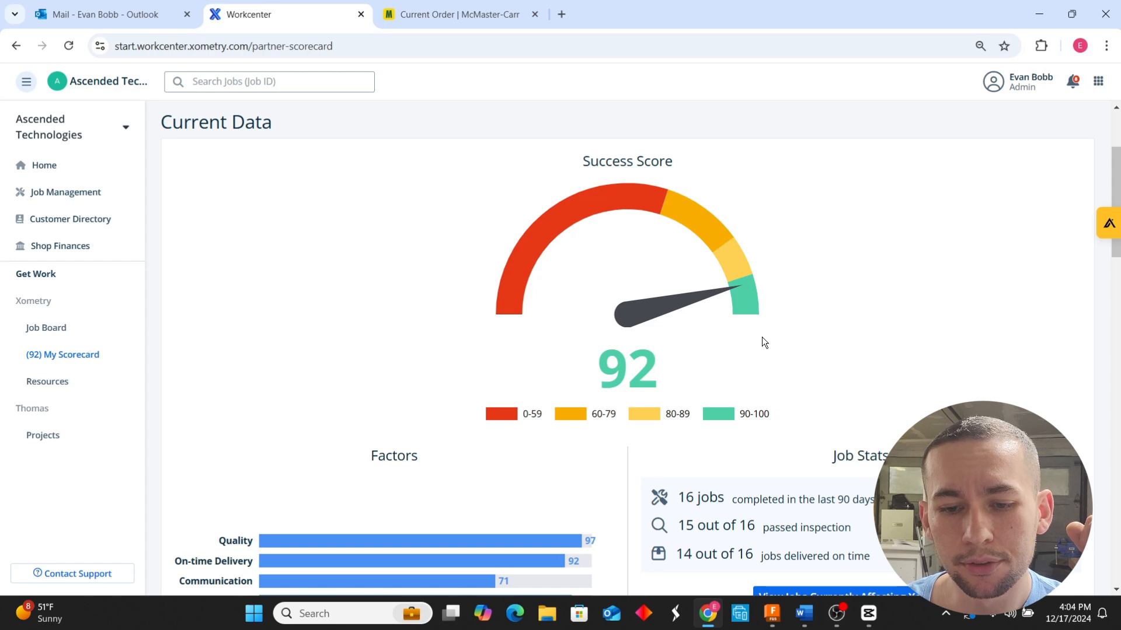
mouse_move(796, 244)
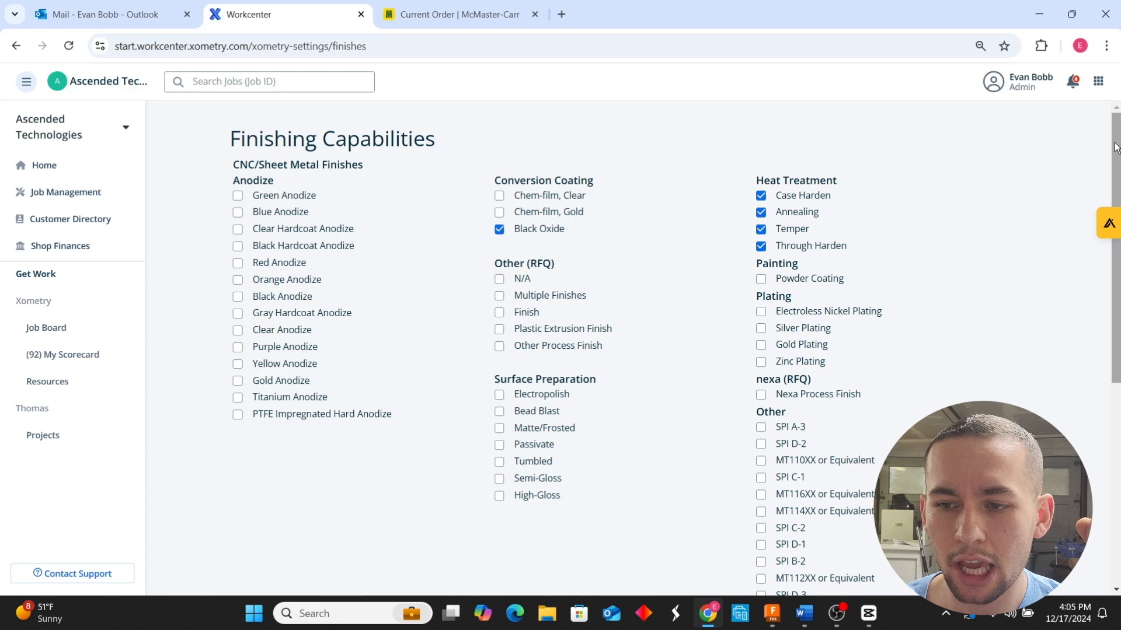
mouse_move(576, 208)
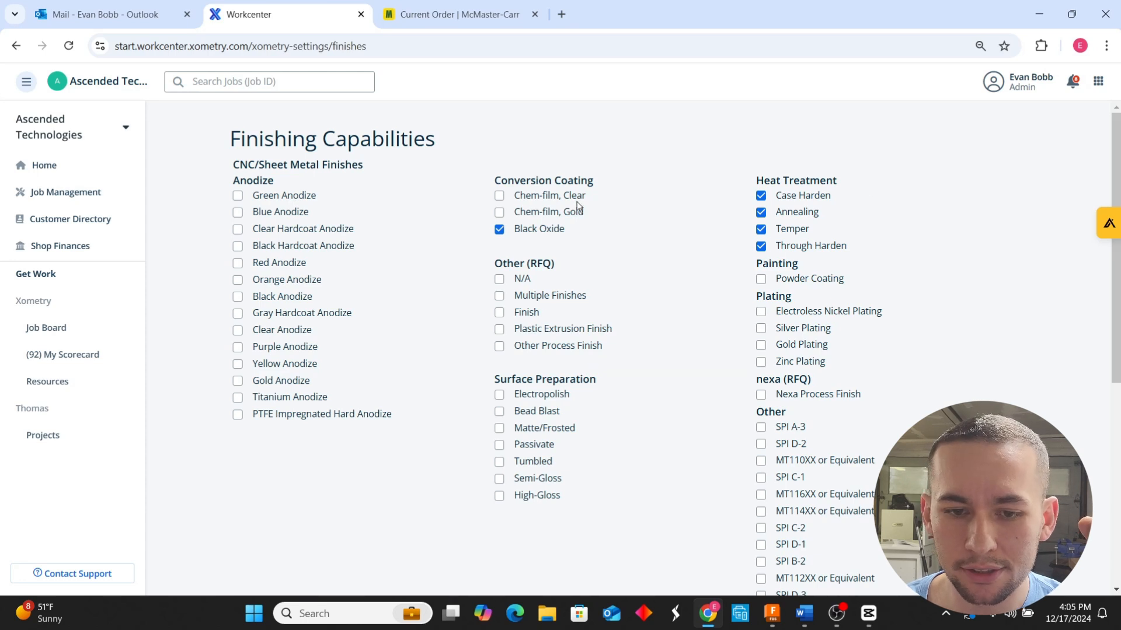
mouse_move(1090, 181)
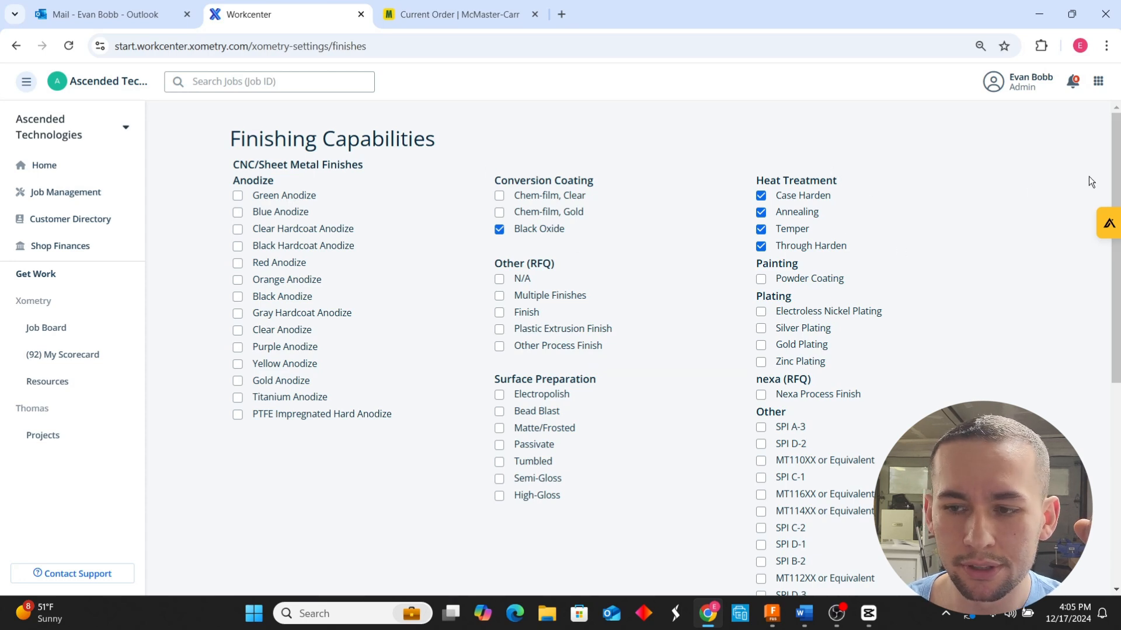
scroll(down, 3)
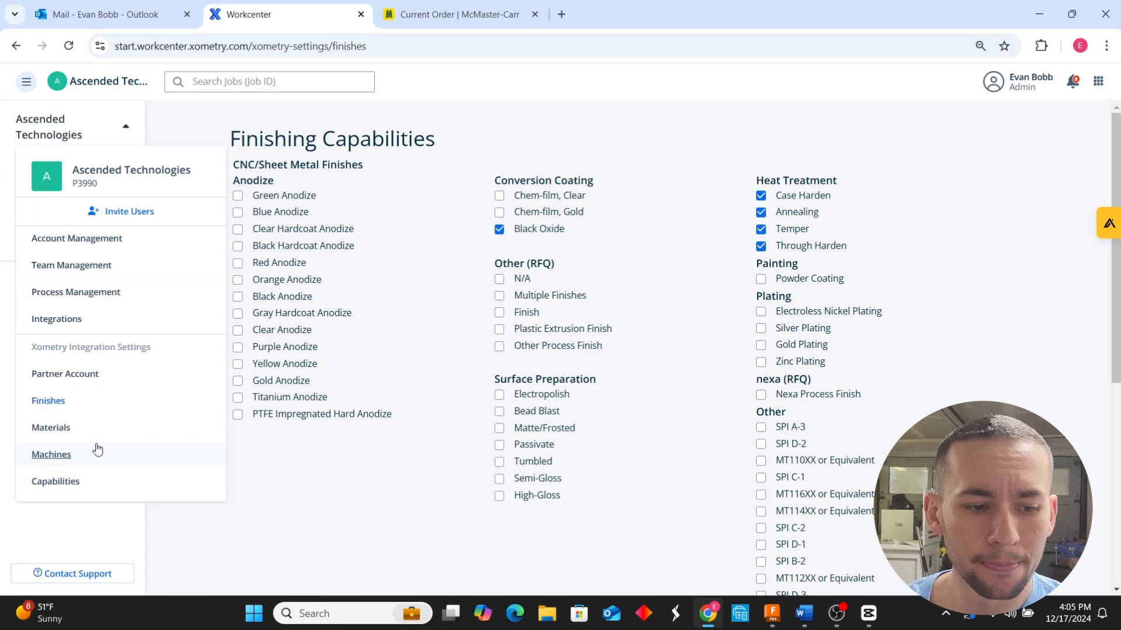
Step: Open the Ascended Technologies dropdown from the Preferred Materials page to list settings sections
click(50, 427)
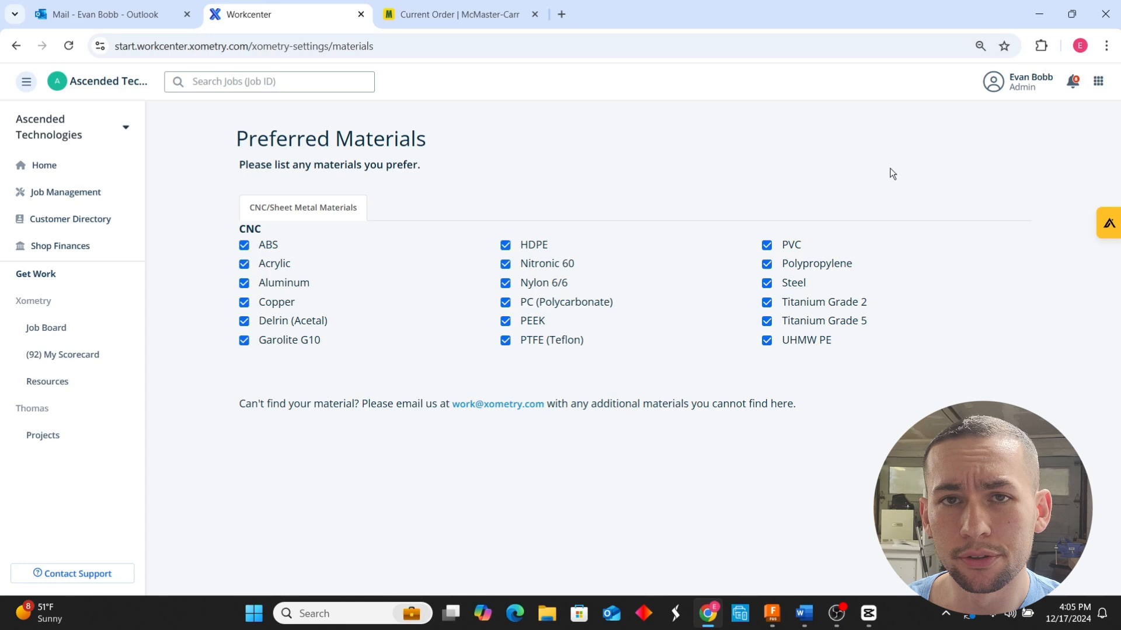
mouse_move(908, 162)
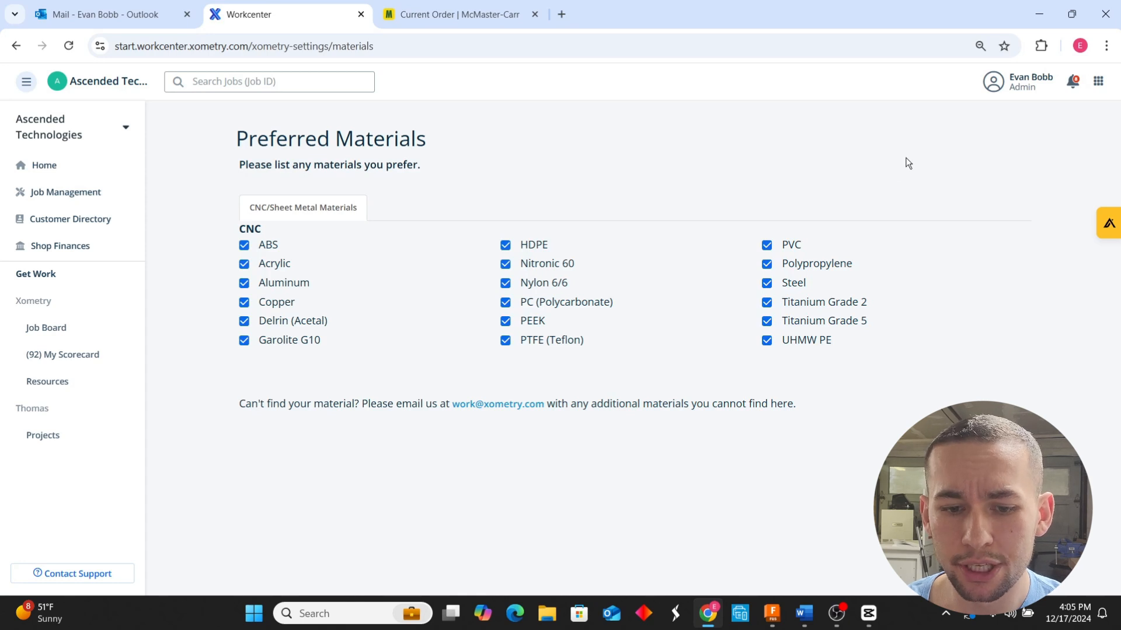
mouse_move(885, 311)
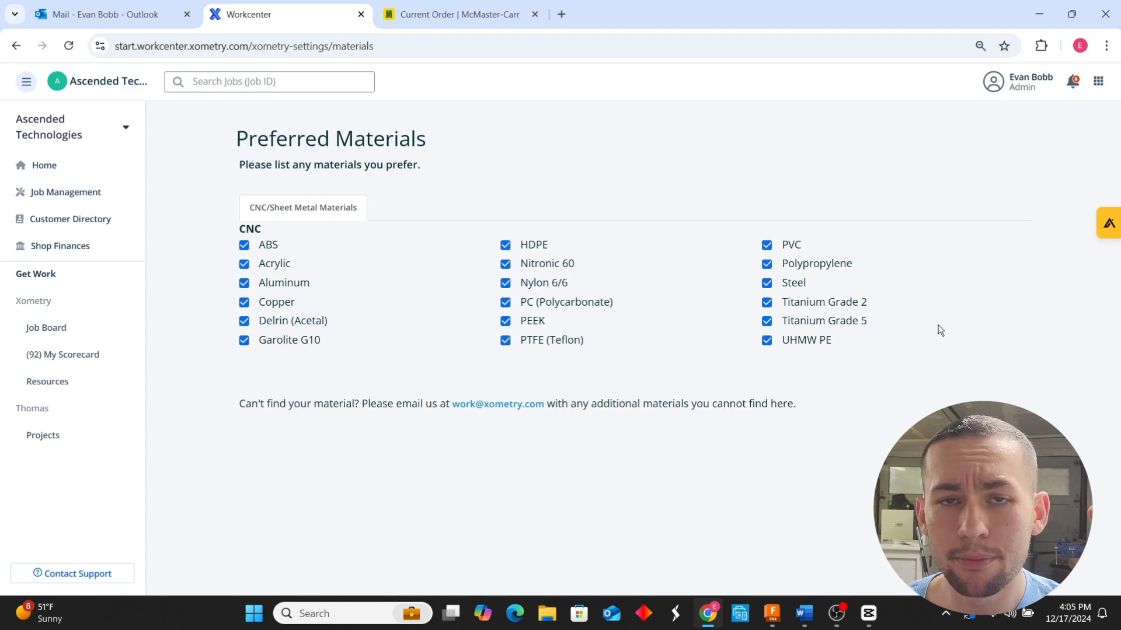
mouse_move(911, 210)
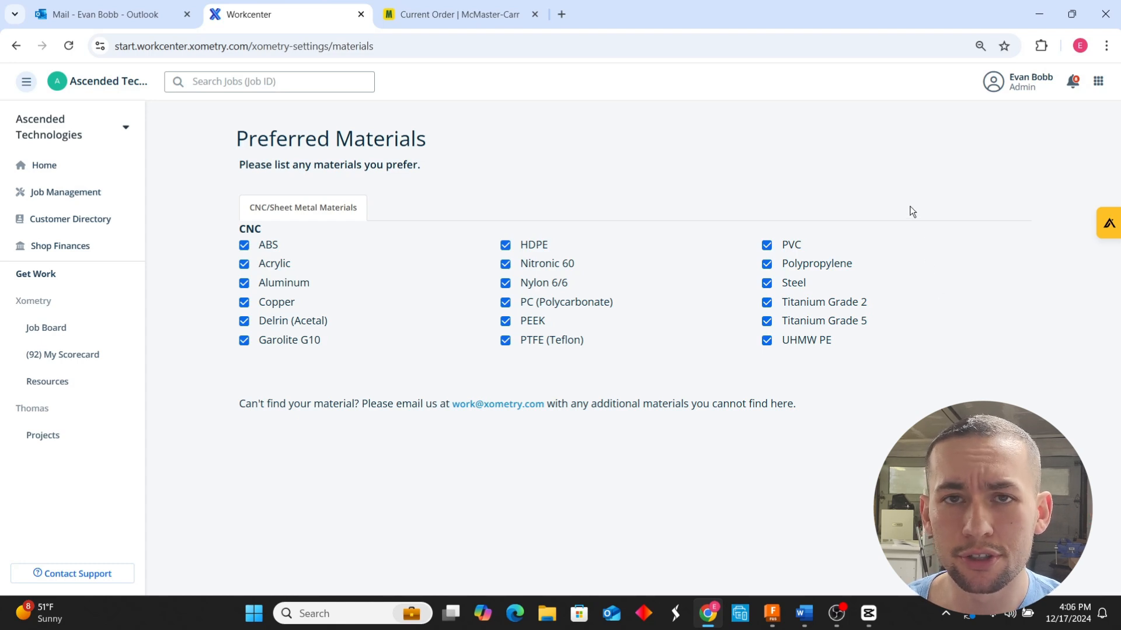
mouse_move(71, 218)
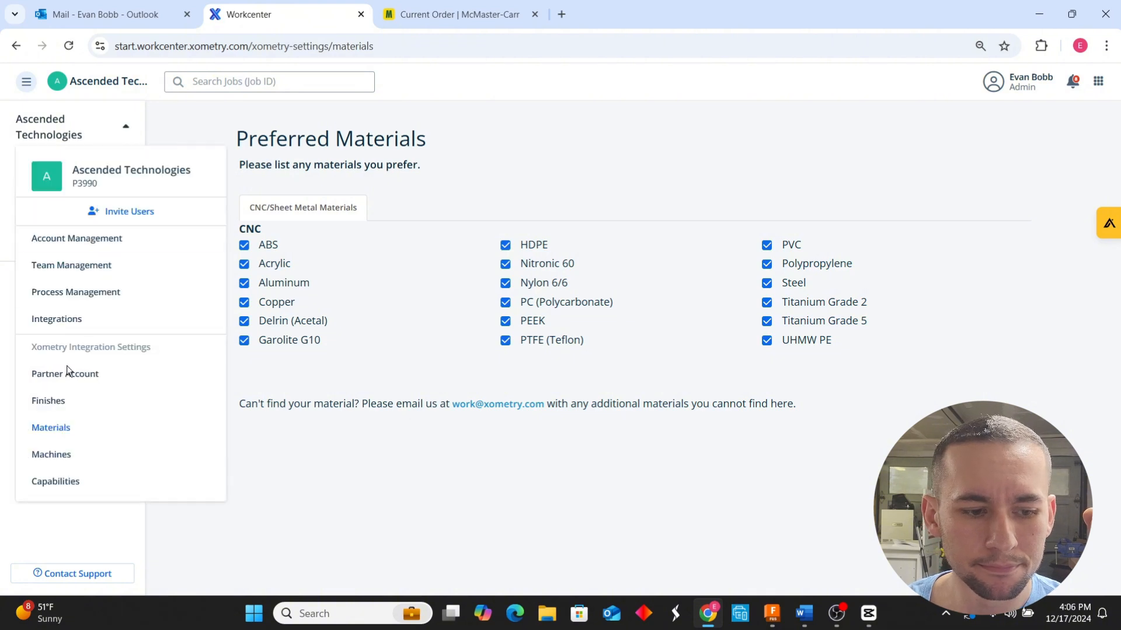
Step: Open Machines settings and preview the Add Machine types list, closing without adding
click(51, 454)
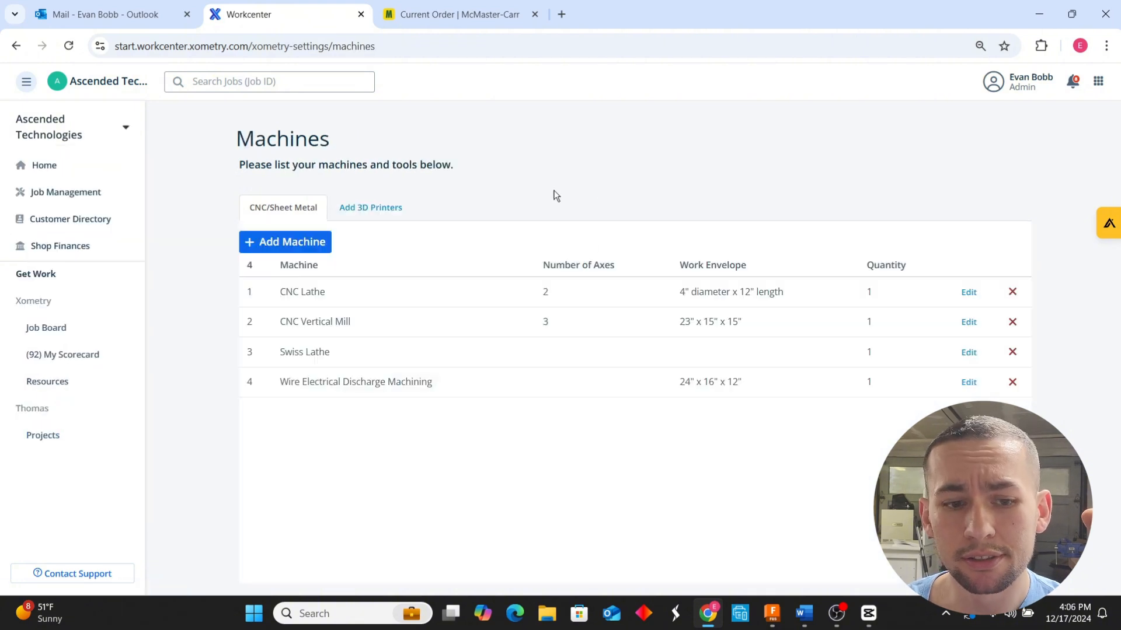
mouse_move(340, 333)
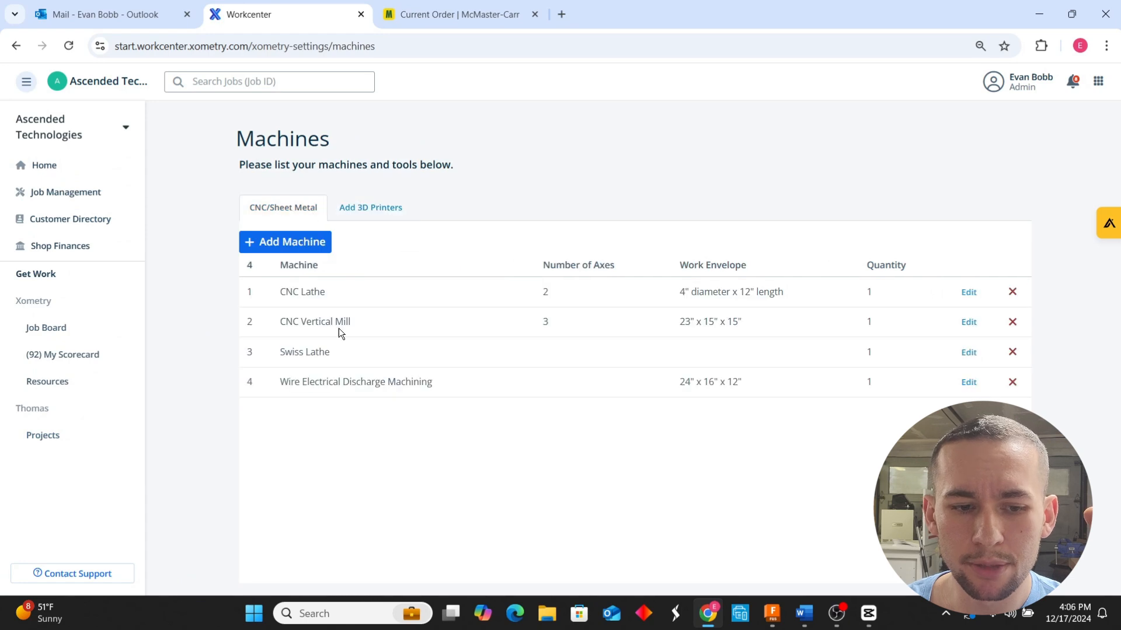
mouse_move(290, 352)
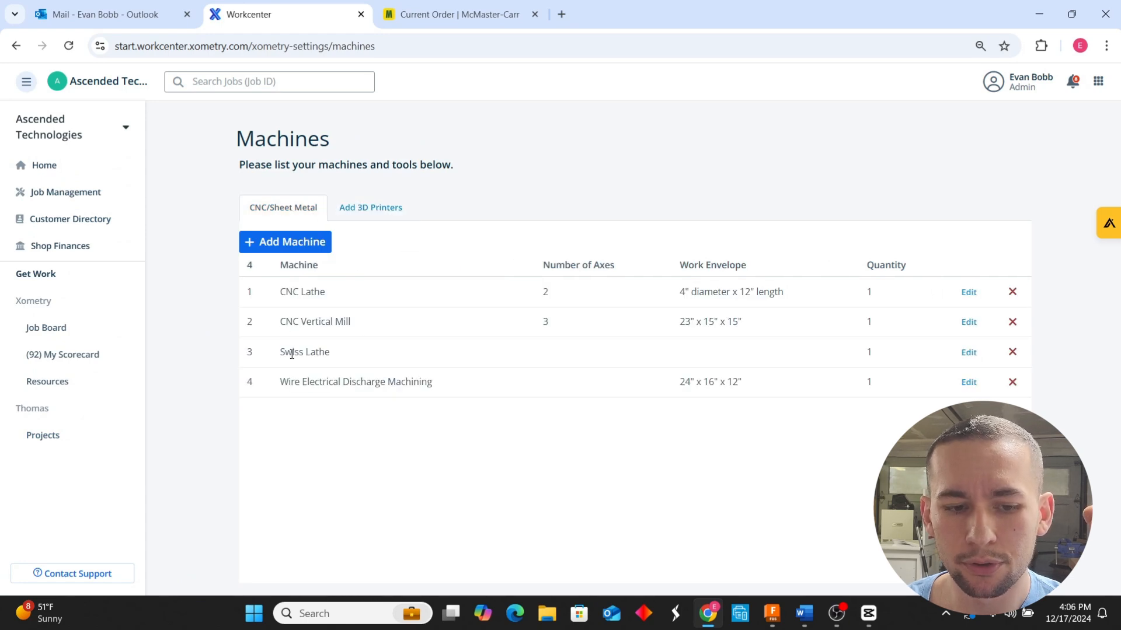
click(284, 242)
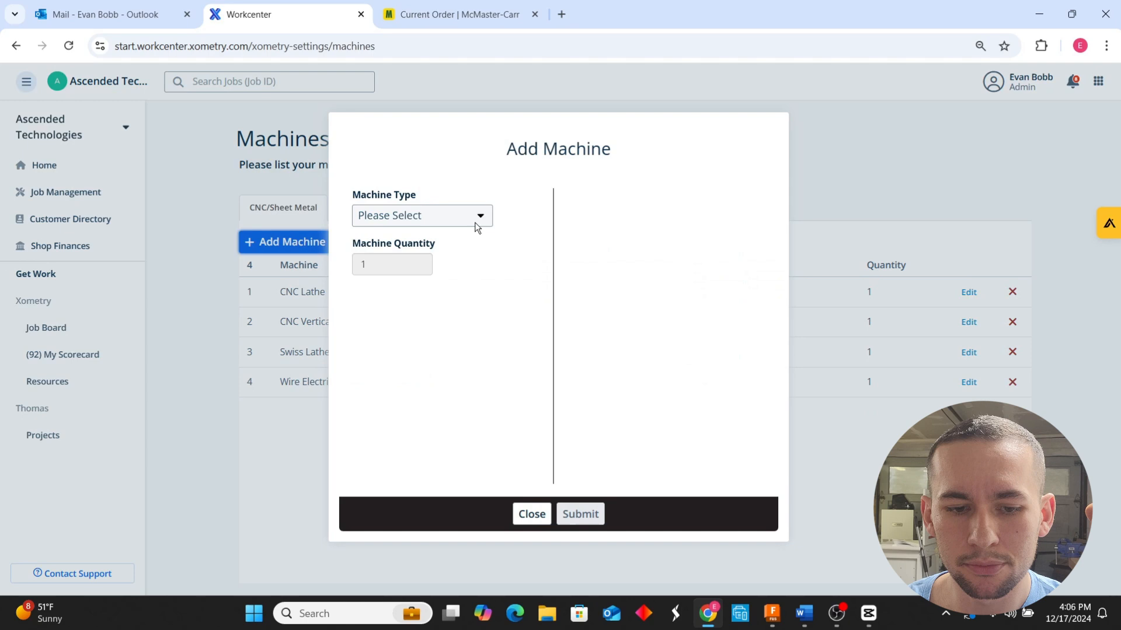
click(421, 215)
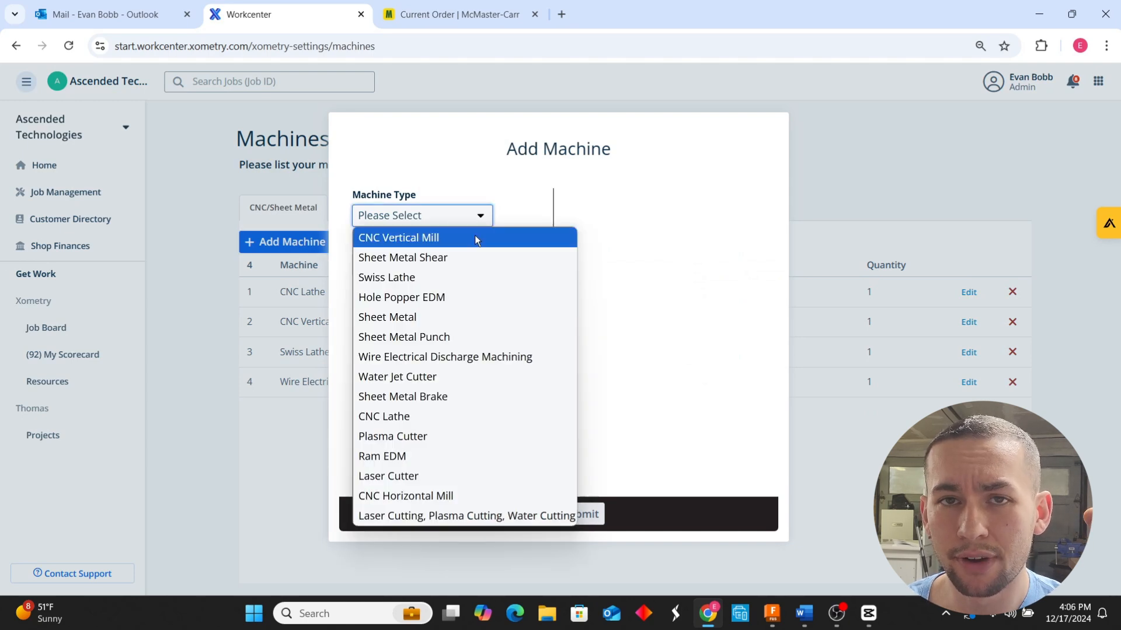
mouse_move(477, 515)
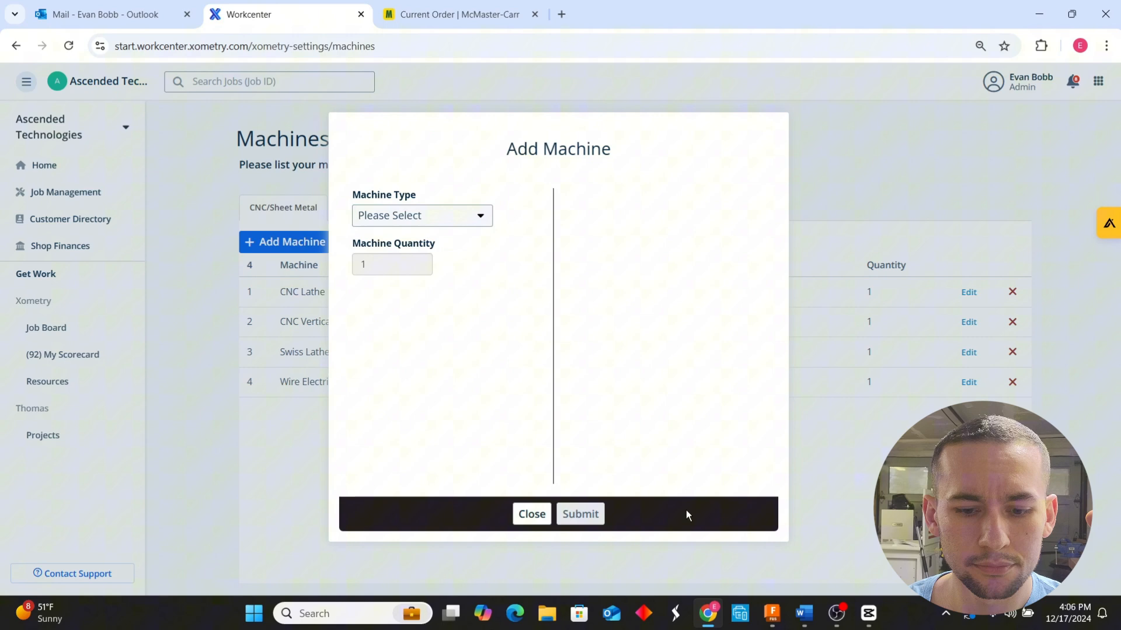
click(530, 514)
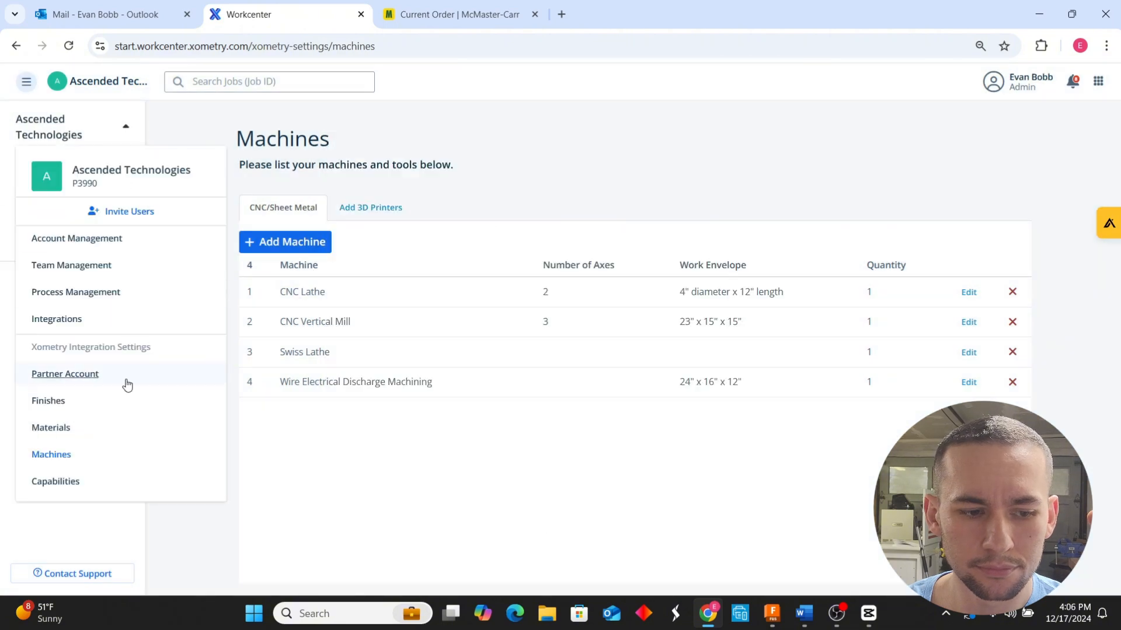
Step: Open Available Capabilities and scroll down to certifications like AWS, NADCAP and ISO 9001
click(55, 480)
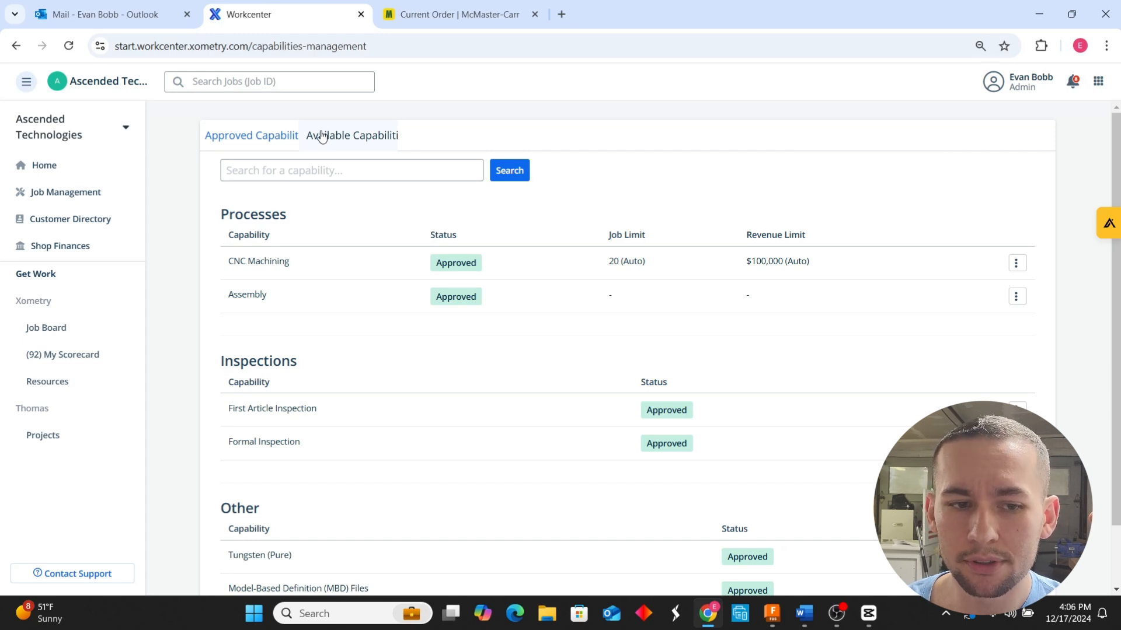
click(351, 135)
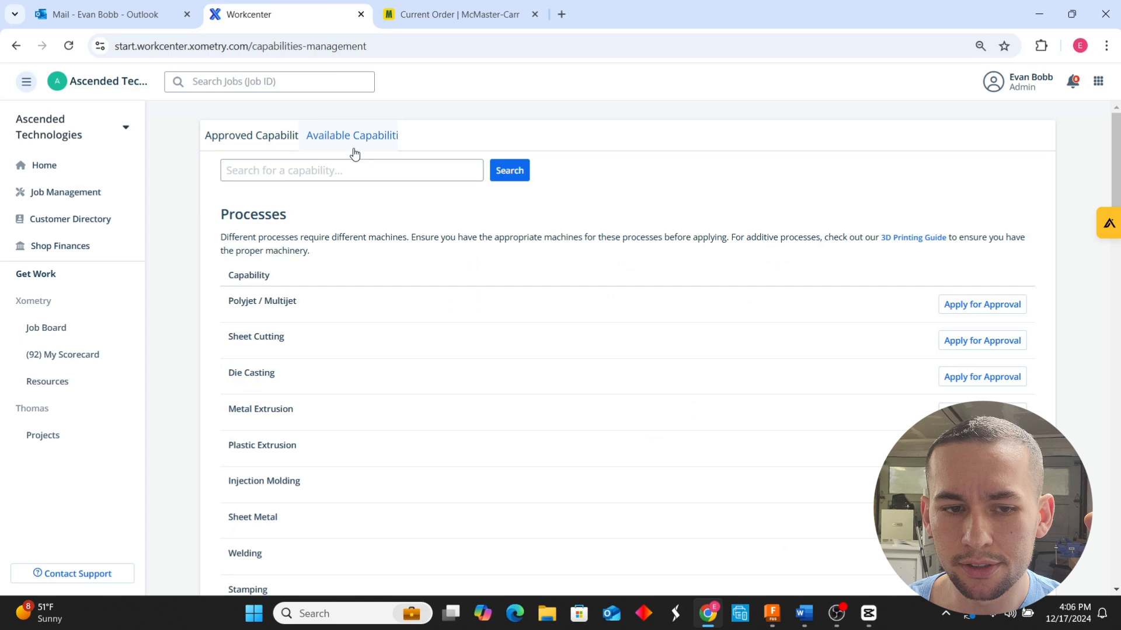
scroll(down, 3)
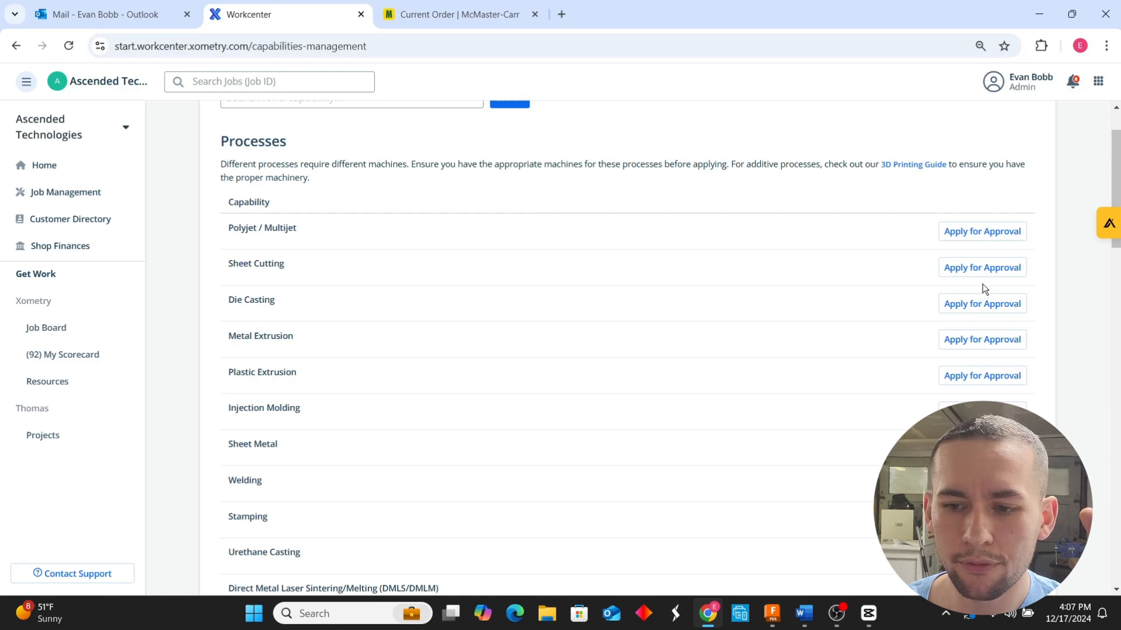
click(981, 268)
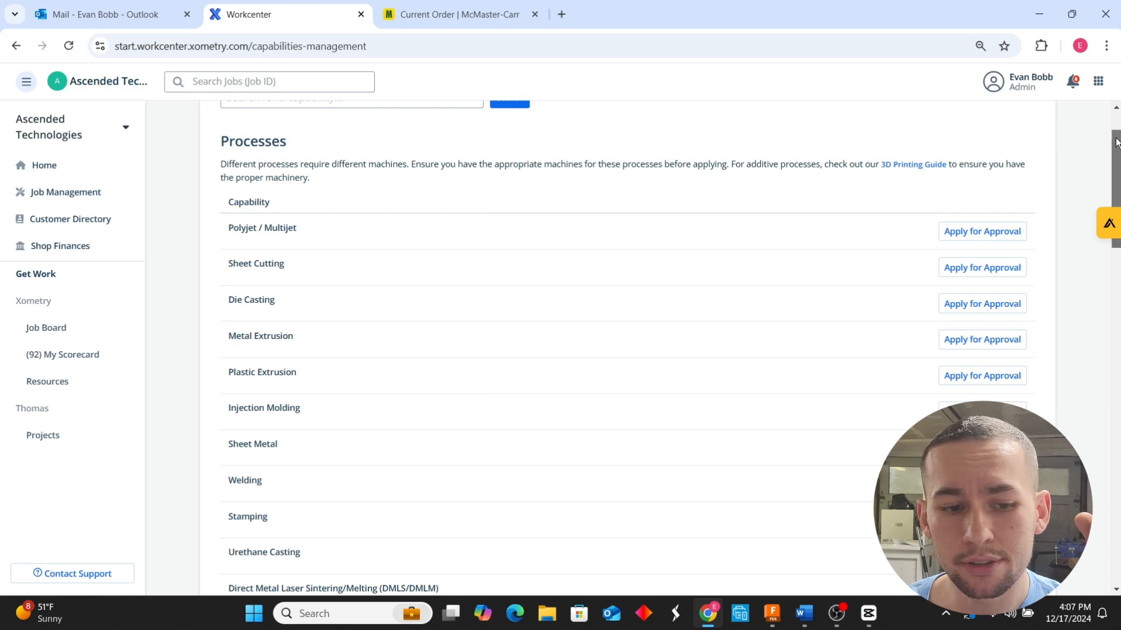
scroll(down, 3)
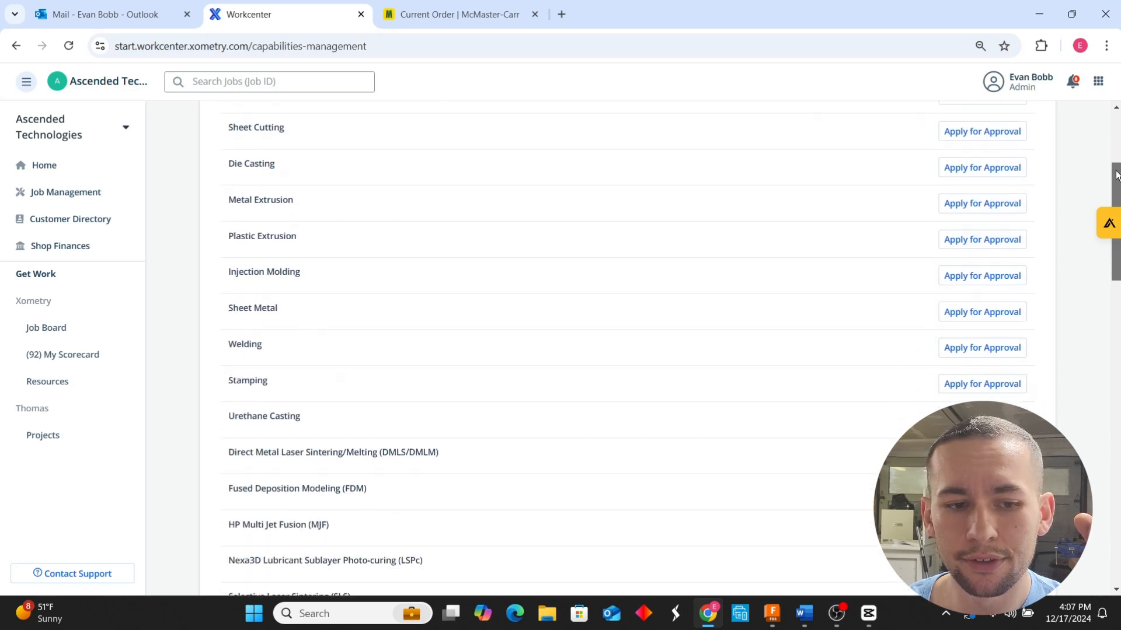
scroll(down, 3)
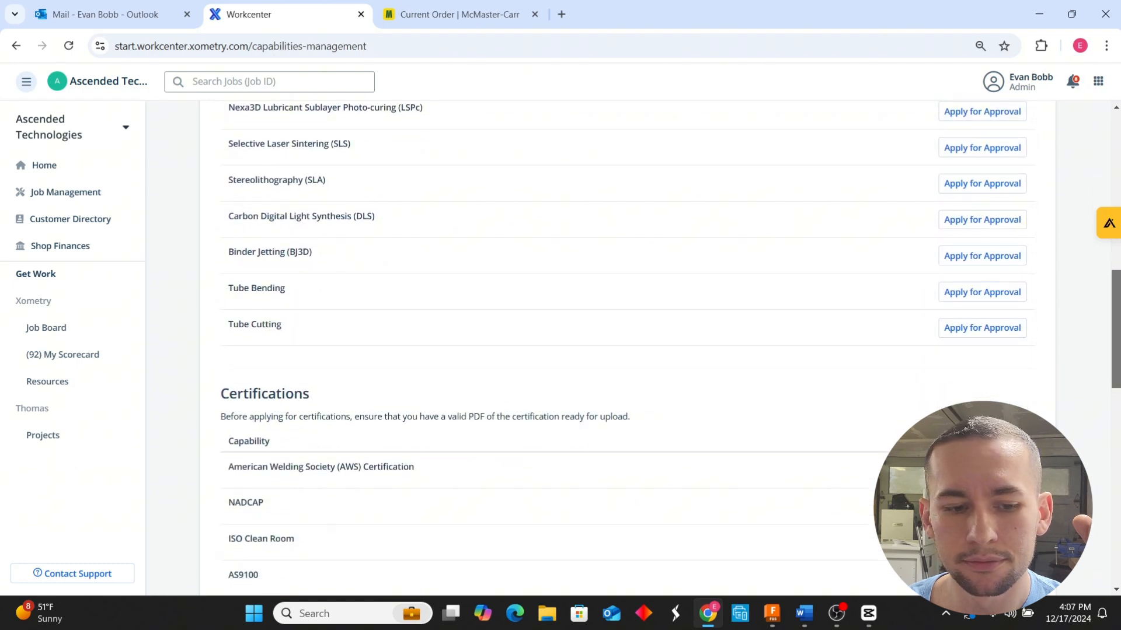
scroll(down, 3)
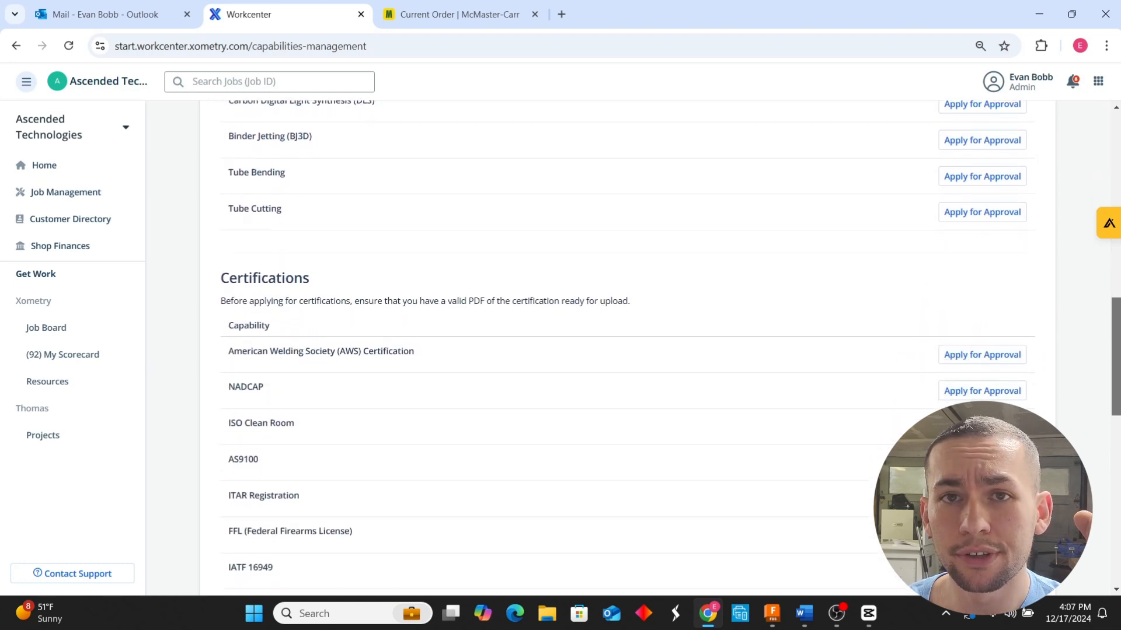
scroll(down, 3)
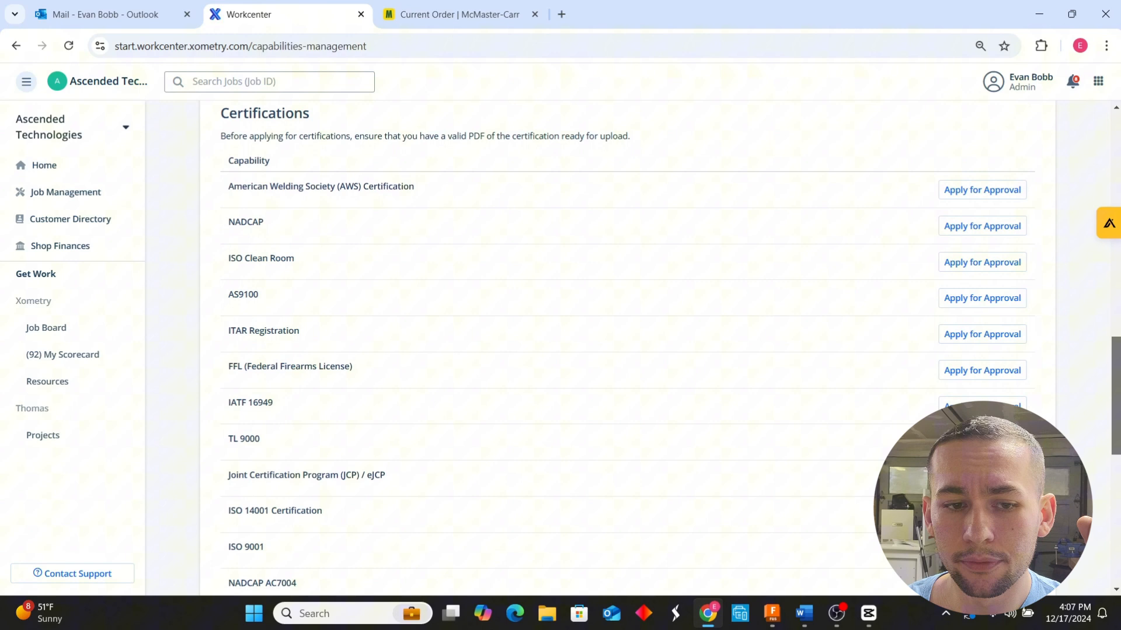
scroll(down, 3)
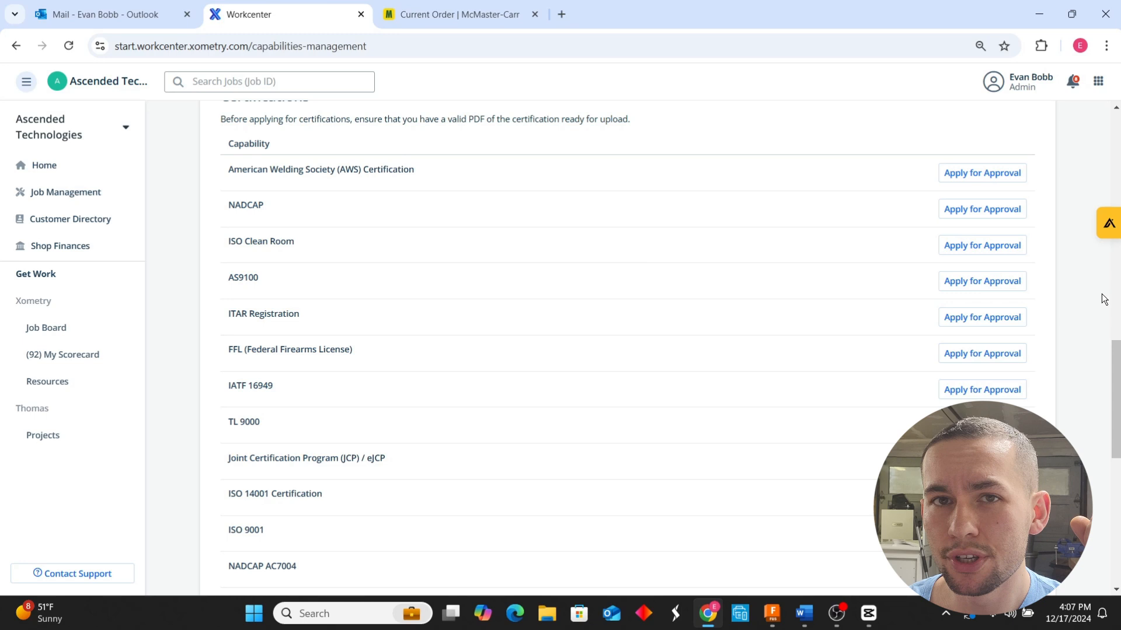
mouse_move(1085, 159)
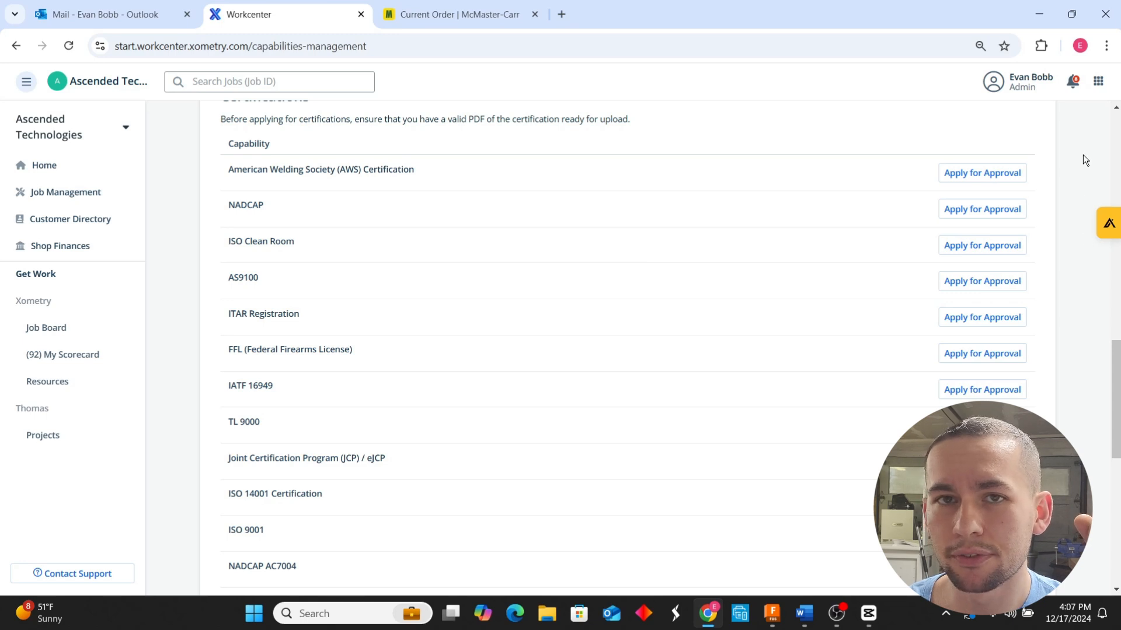
Step: Scroll the Job Board to the listings, starting with J035AD12 at $1,846.66
scroll(down, 3)
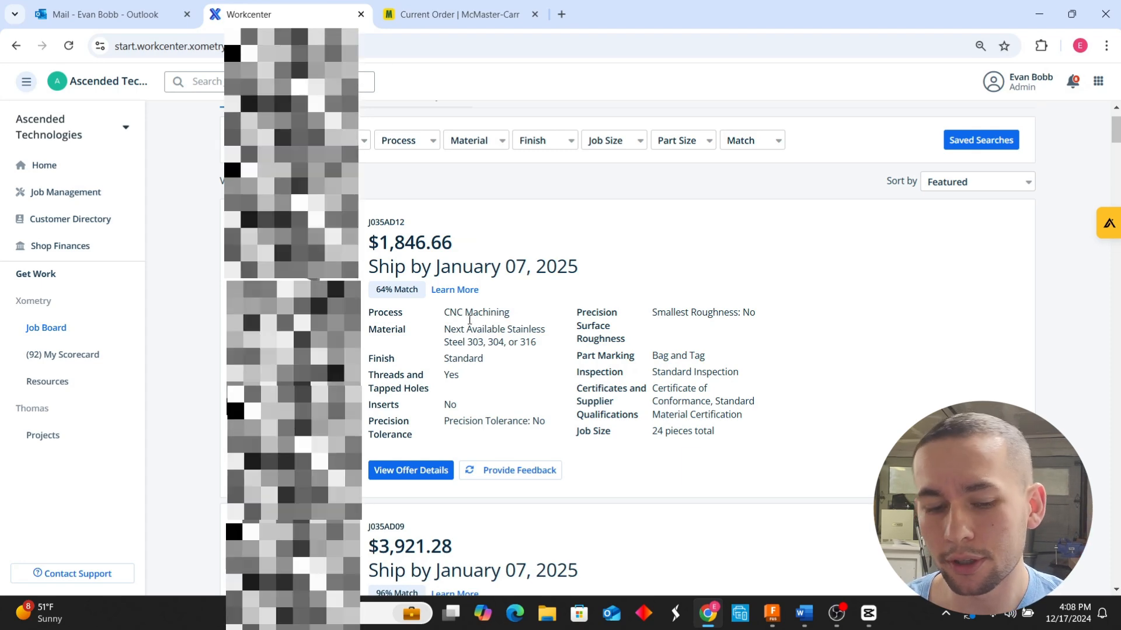
Step: Give job J035AD12 price-too-low feedback proposing 2500 as the acceptable price
click(518, 469)
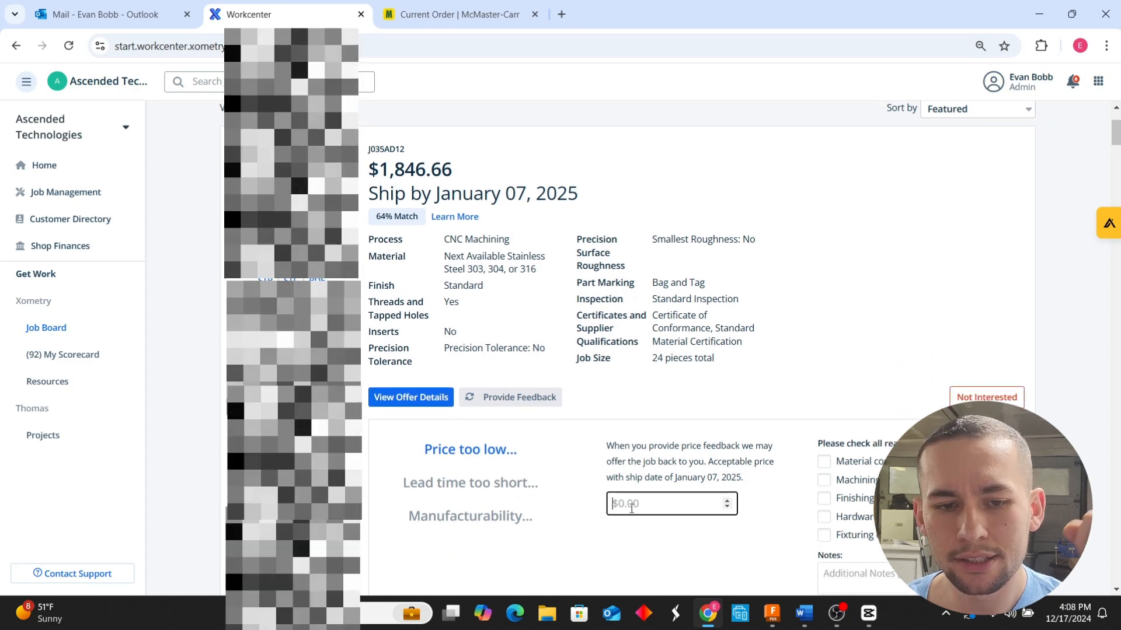
text(2500)
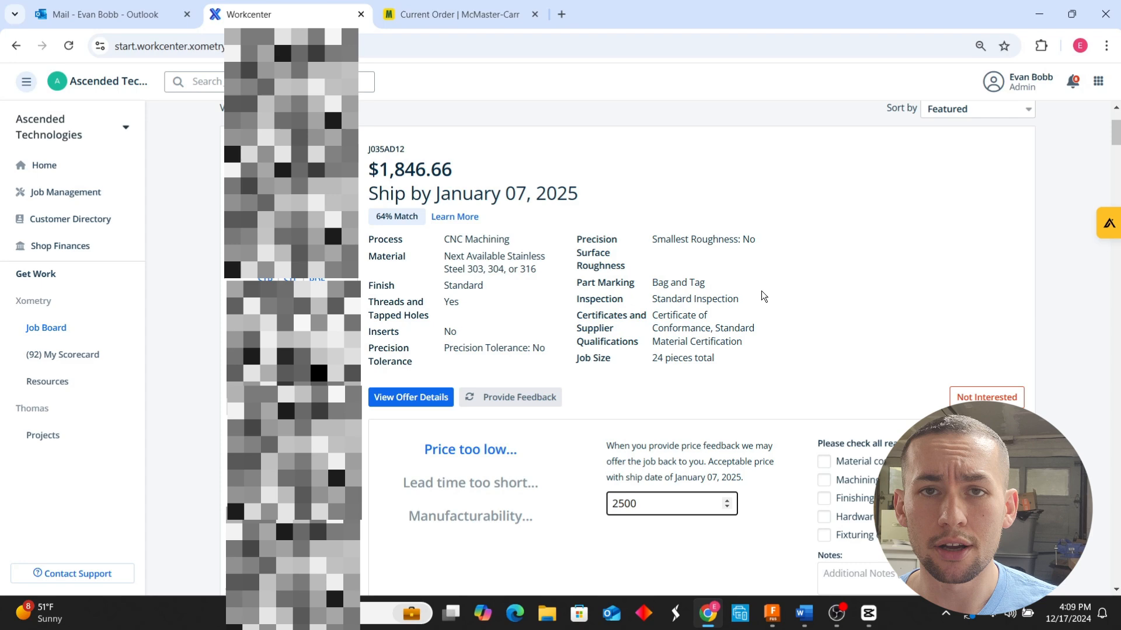
scroll(down, 3)
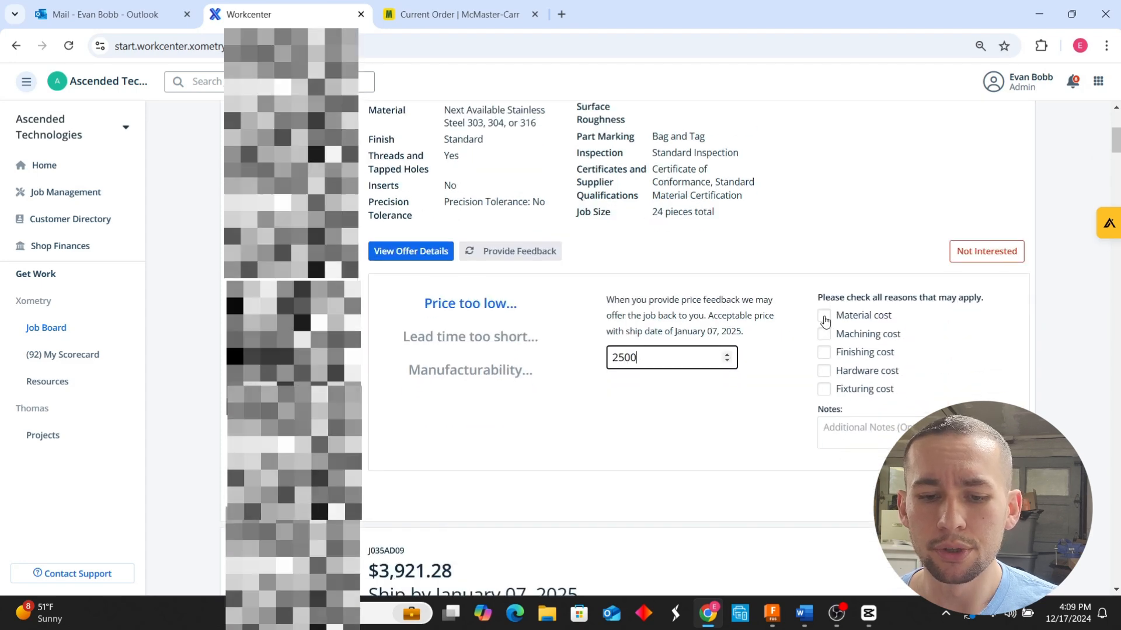
scroll(down, 3)
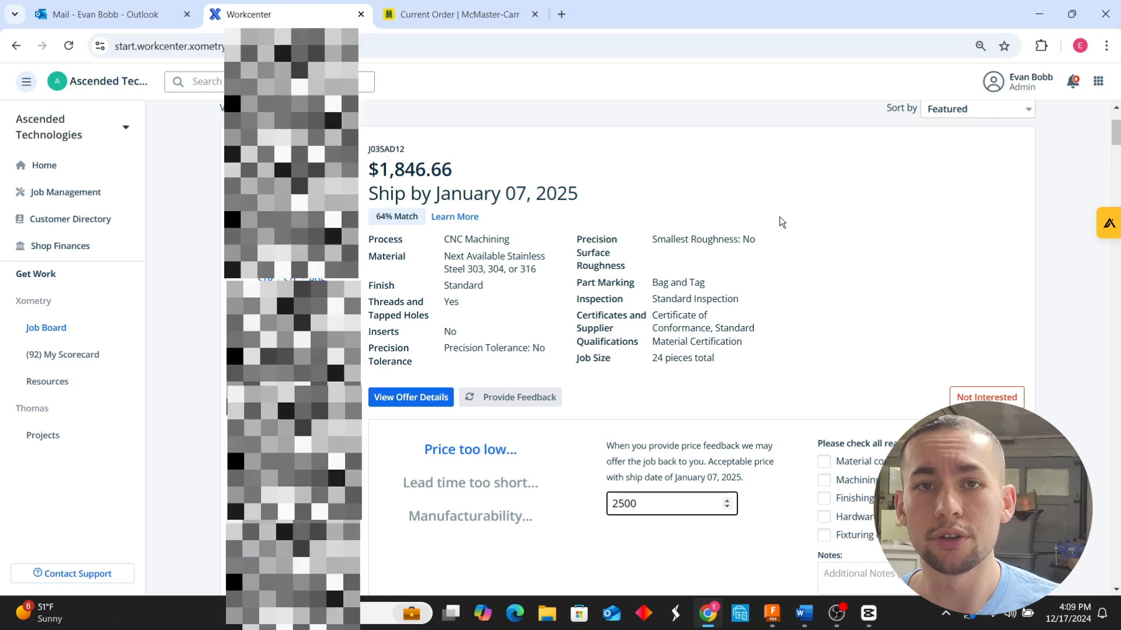
click(661, 503)
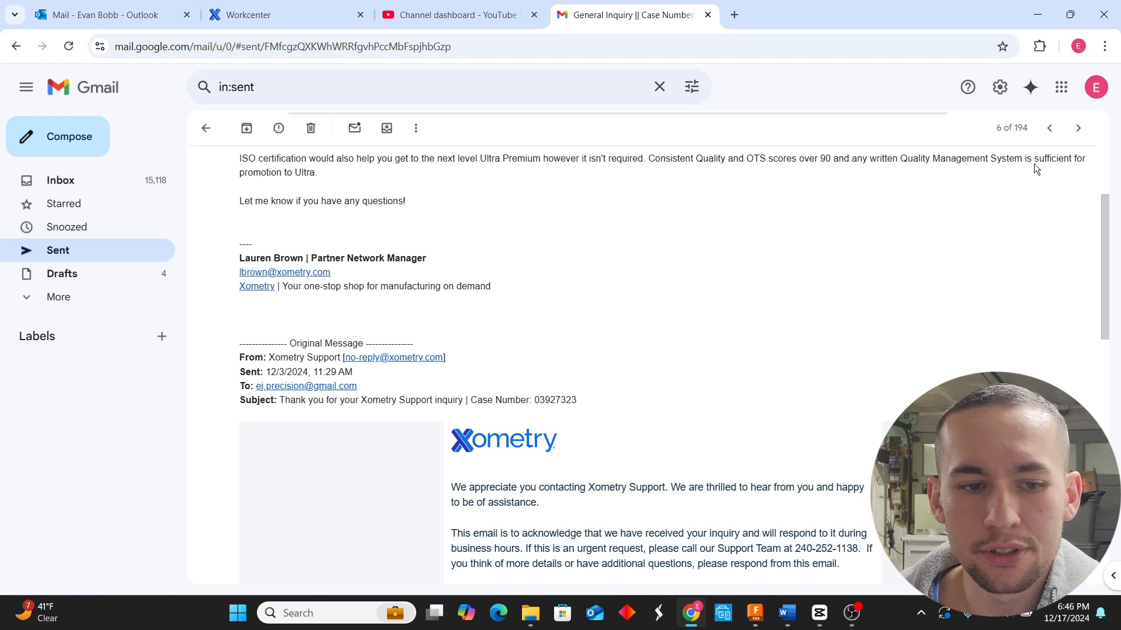
mouse_move(449, 182)
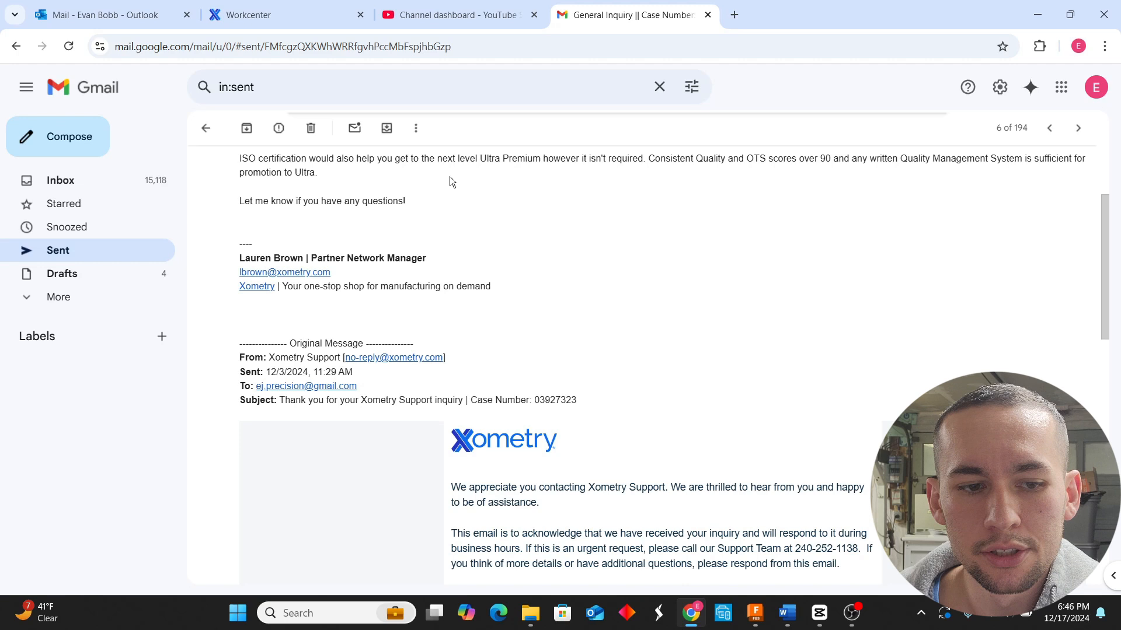